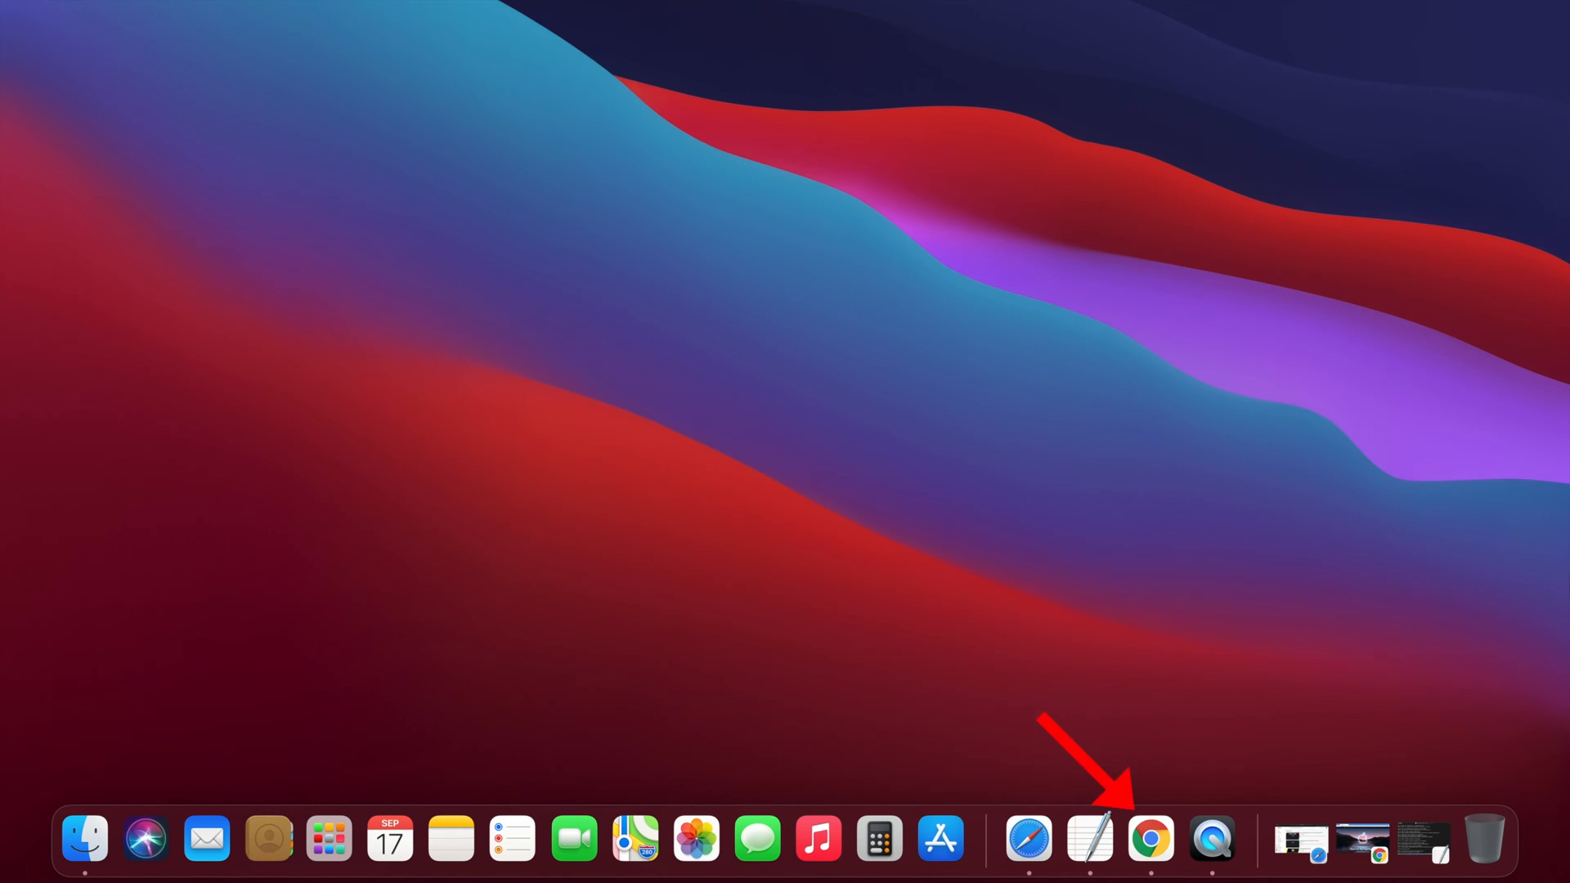
{"action": "mouse_move", "coordinate": [1210, 839]}
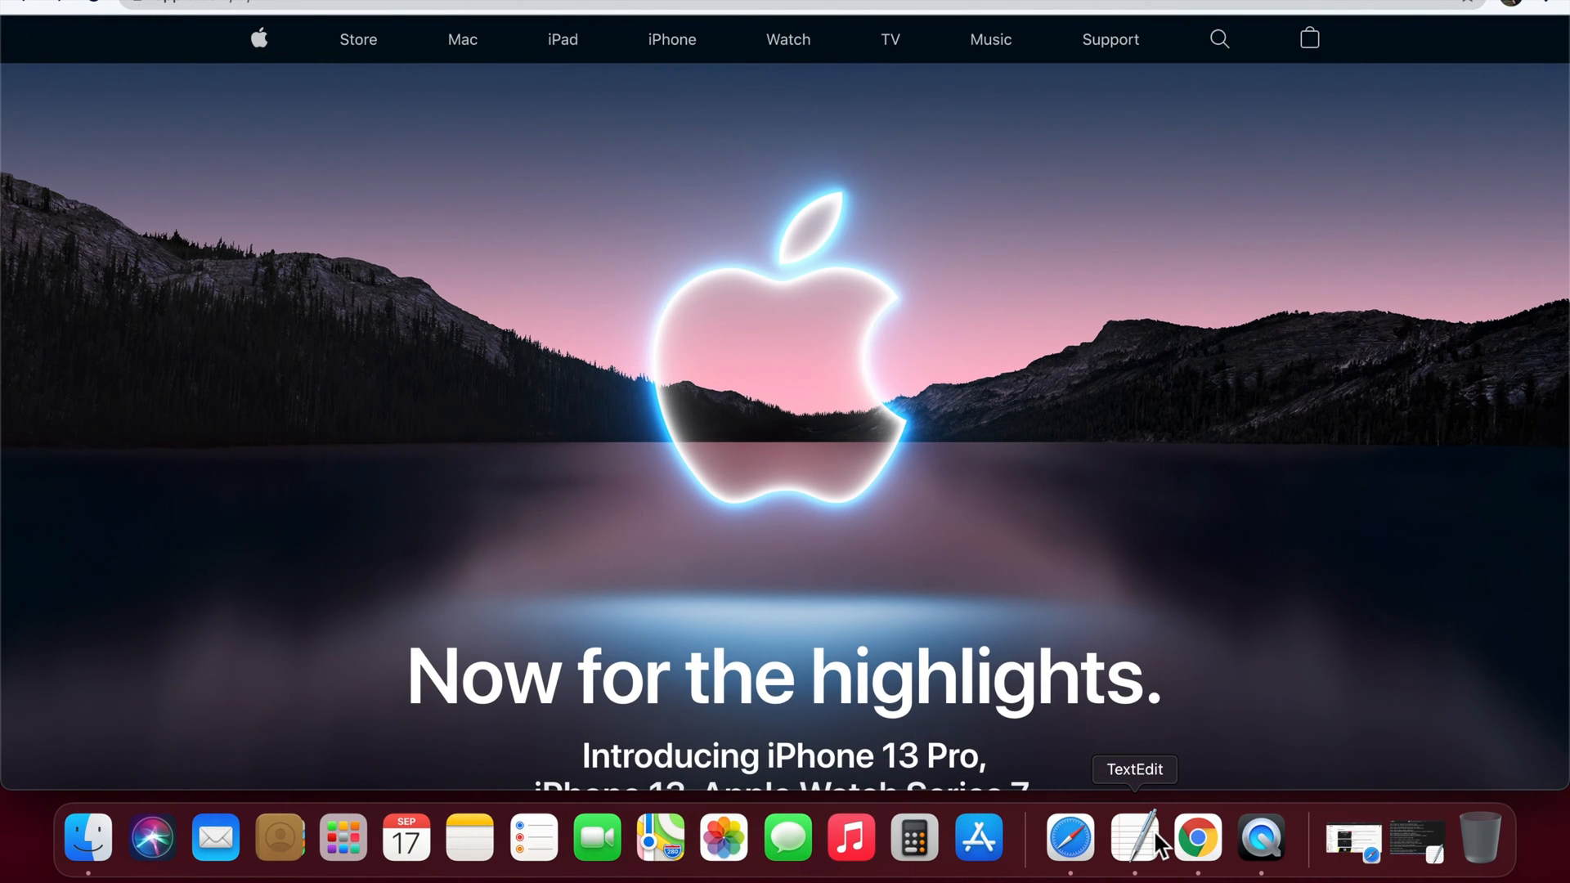
- Focus the address bar to enter a new web address
{"action": "left_click", "coordinate": [1198, 837]}
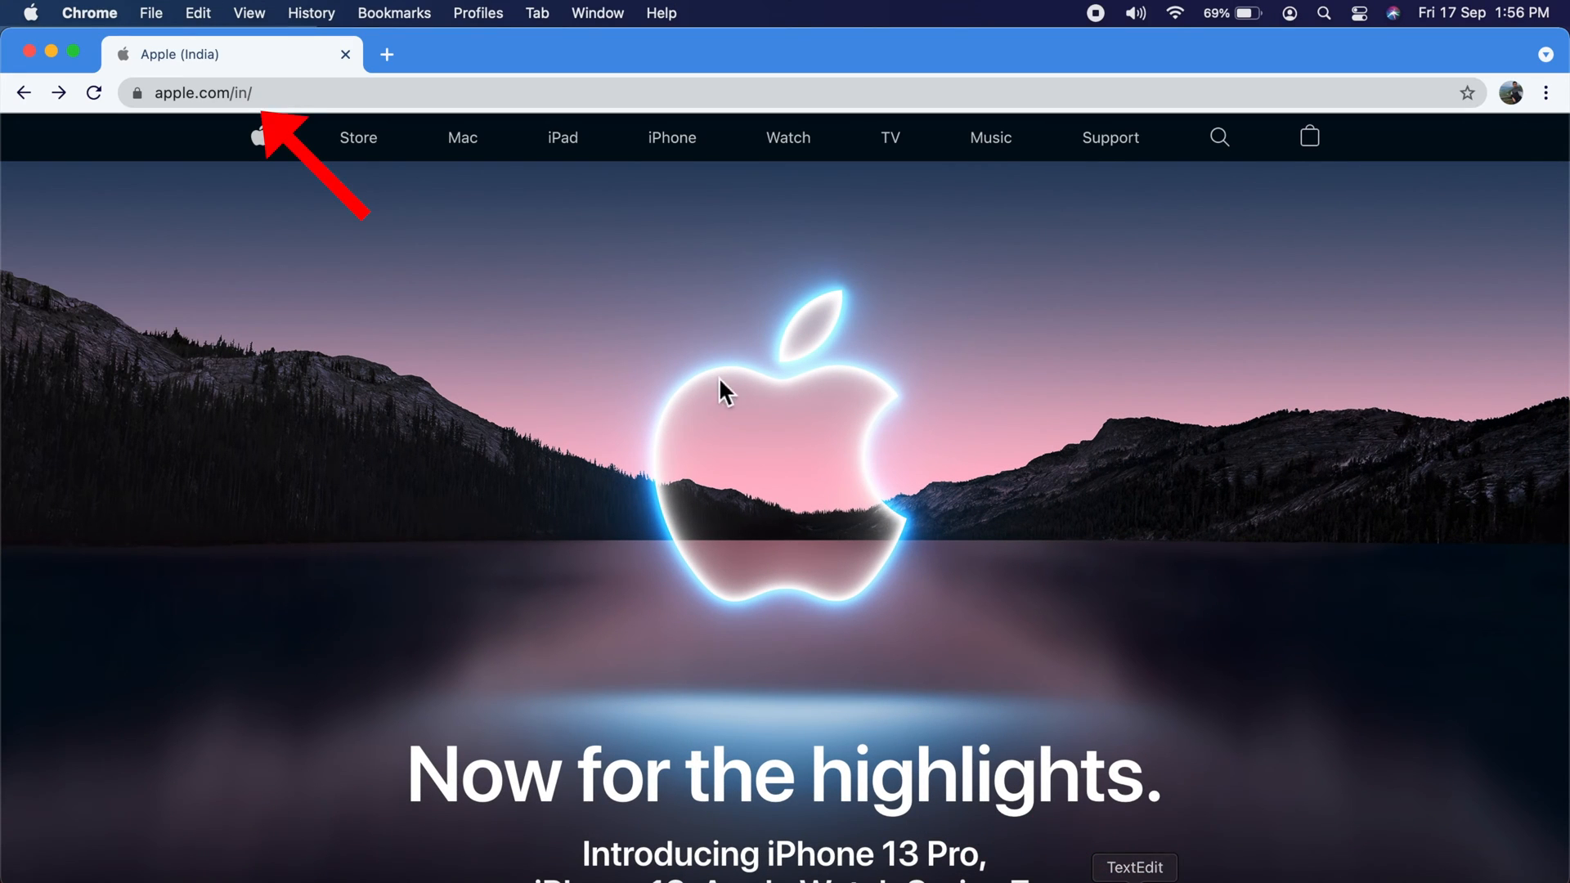
- Go to google.com and search for 'cat'
{"action": "left_click", "coordinate": [206, 91]}
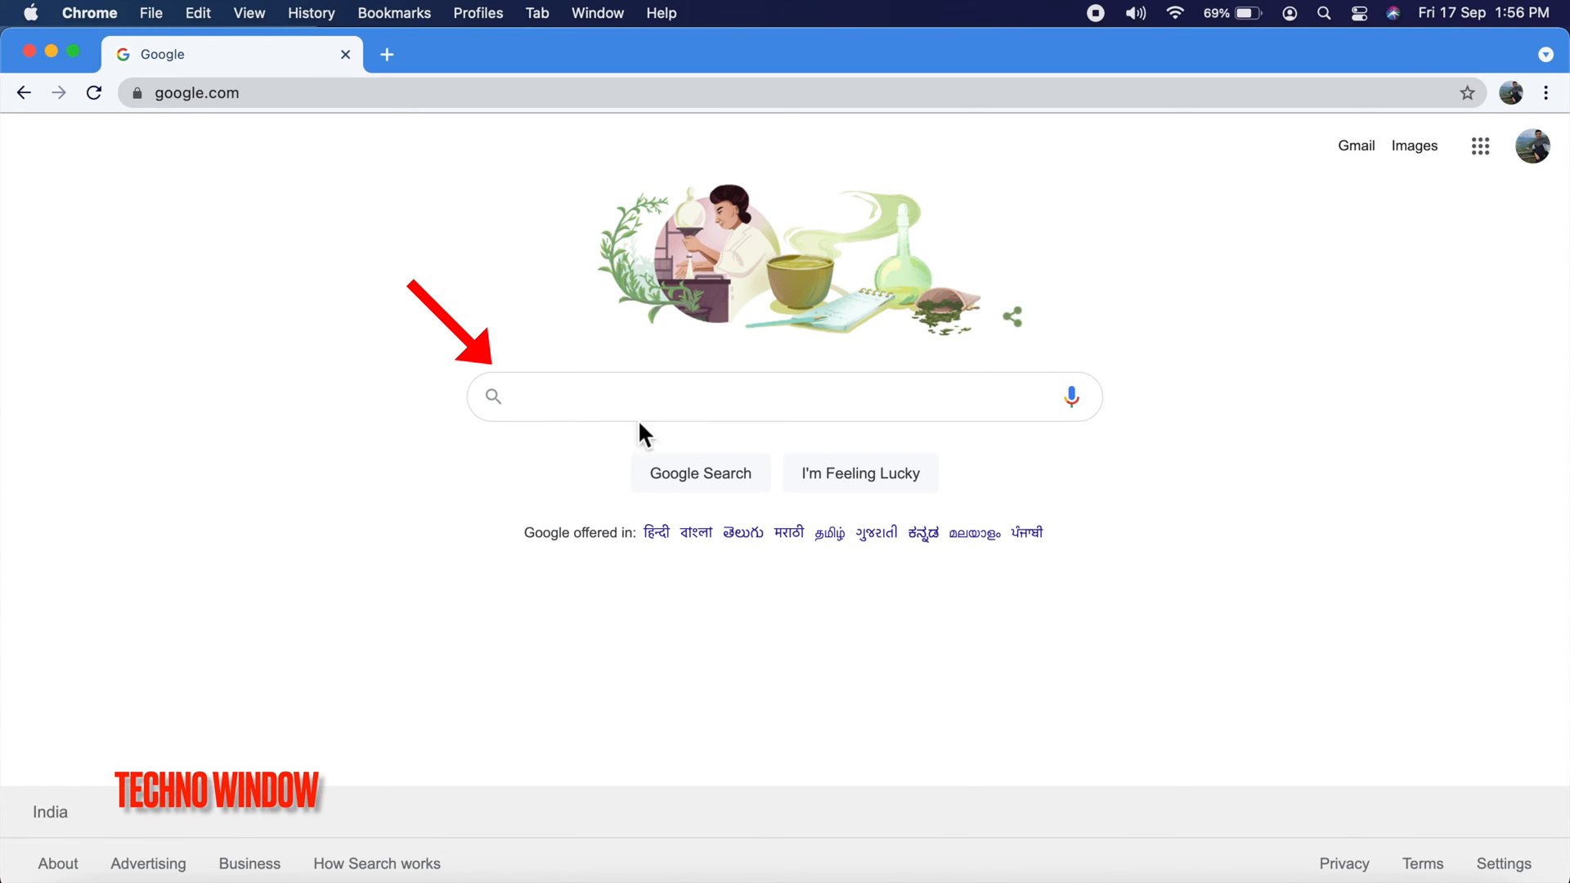
{"action": "type", "text": "cat"}
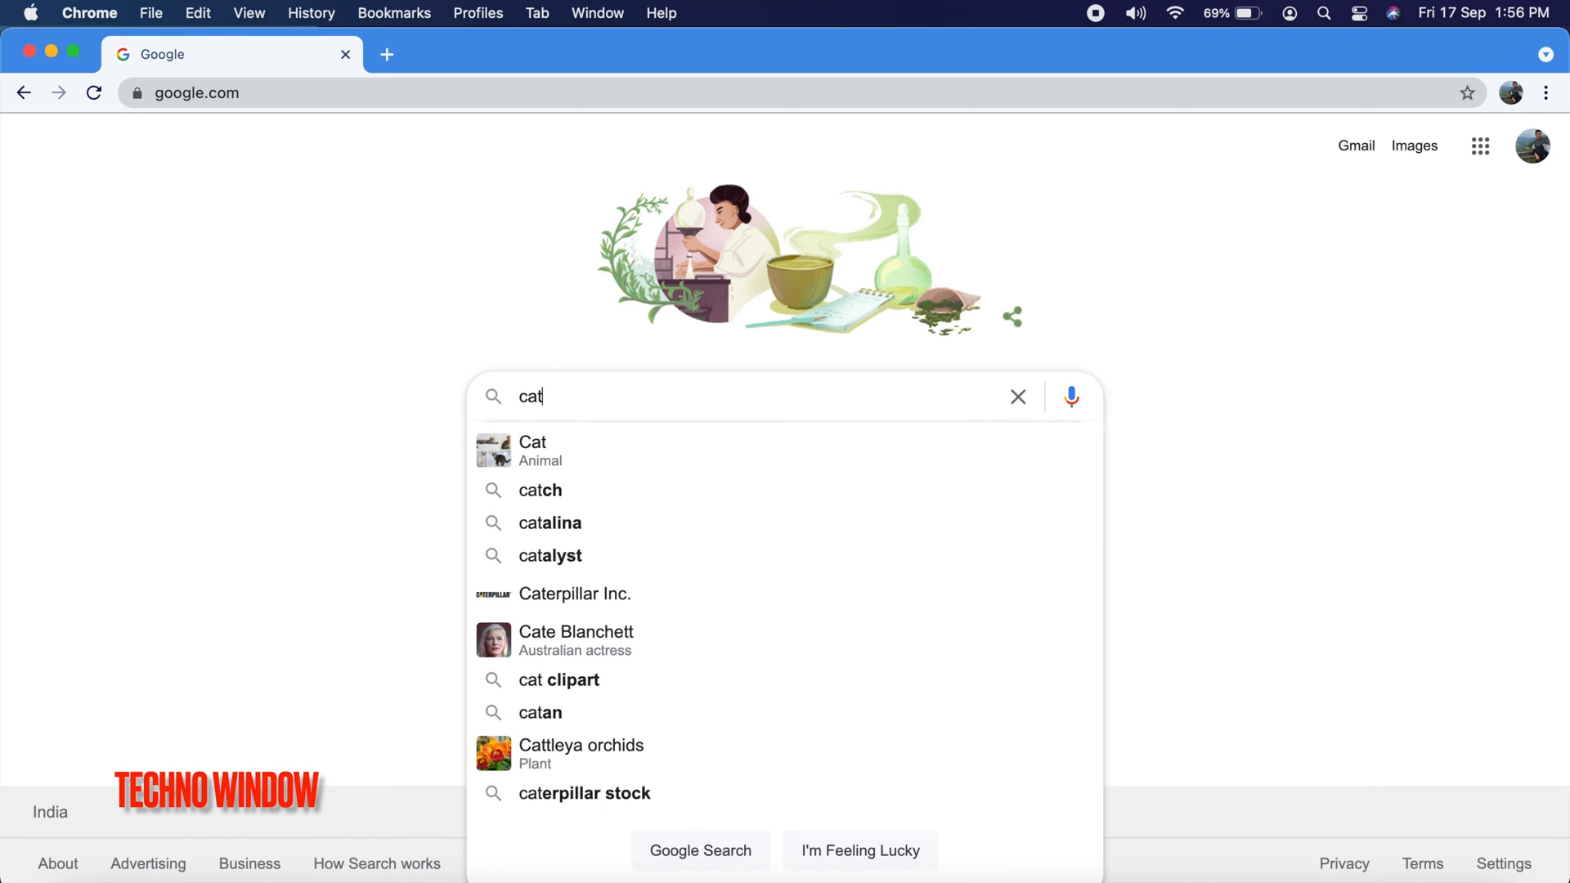
{"action": "key", "text": "Return"}
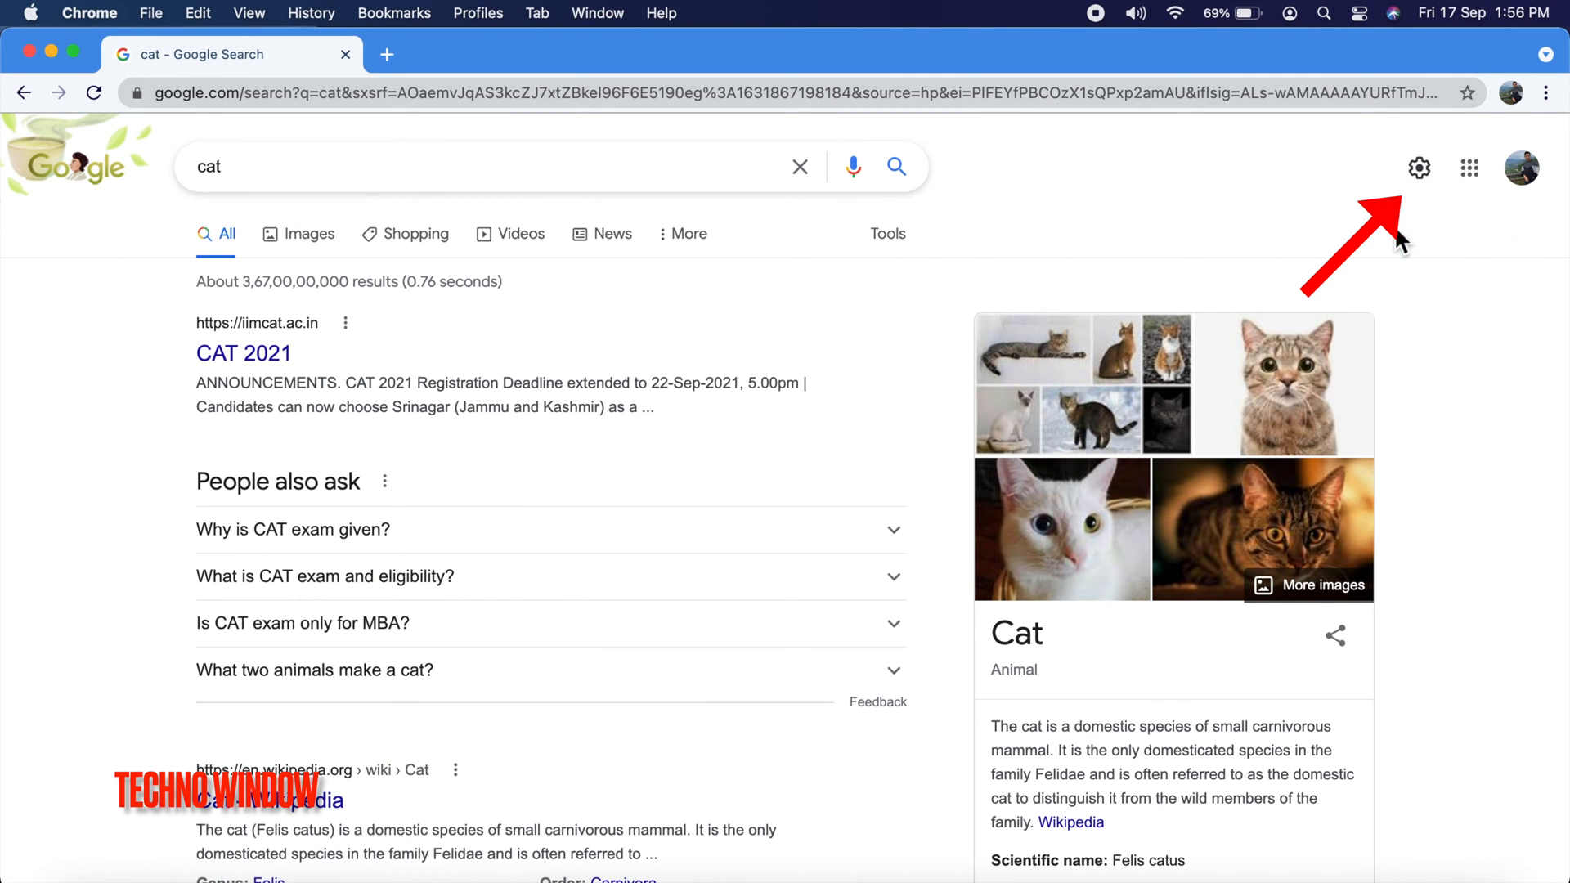
{"action": "mouse_move", "coordinate": [1420, 167]}
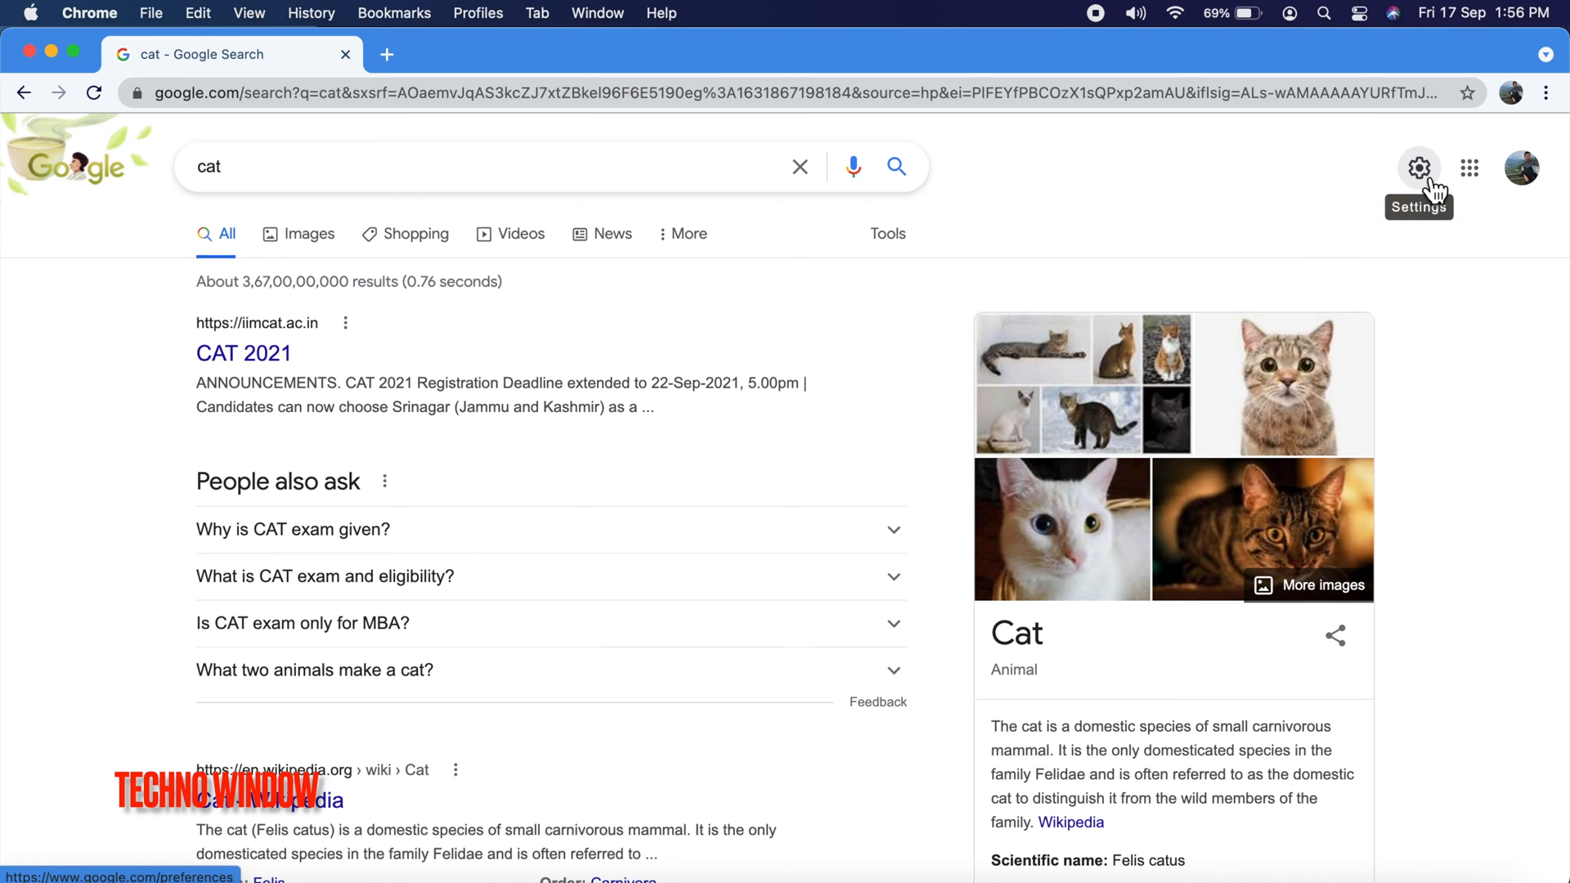
- Reach the Search Settings page from the results-page gear menu
{"action": "left_click", "coordinate": [1418, 167]}
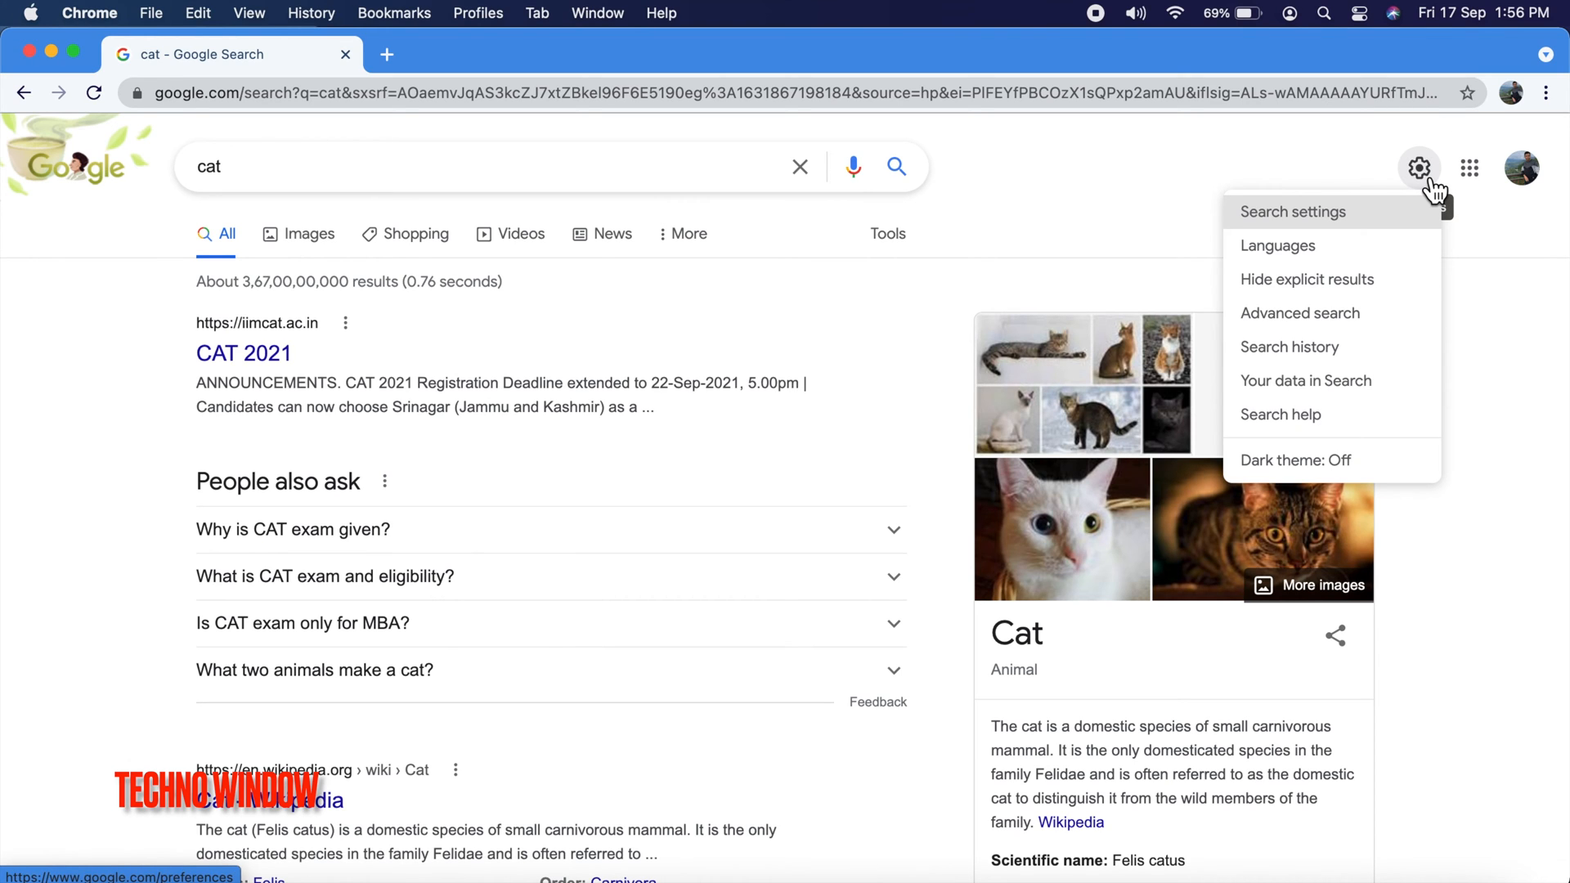
{"action": "mouse_move", "coordinate": [1353, 232]}
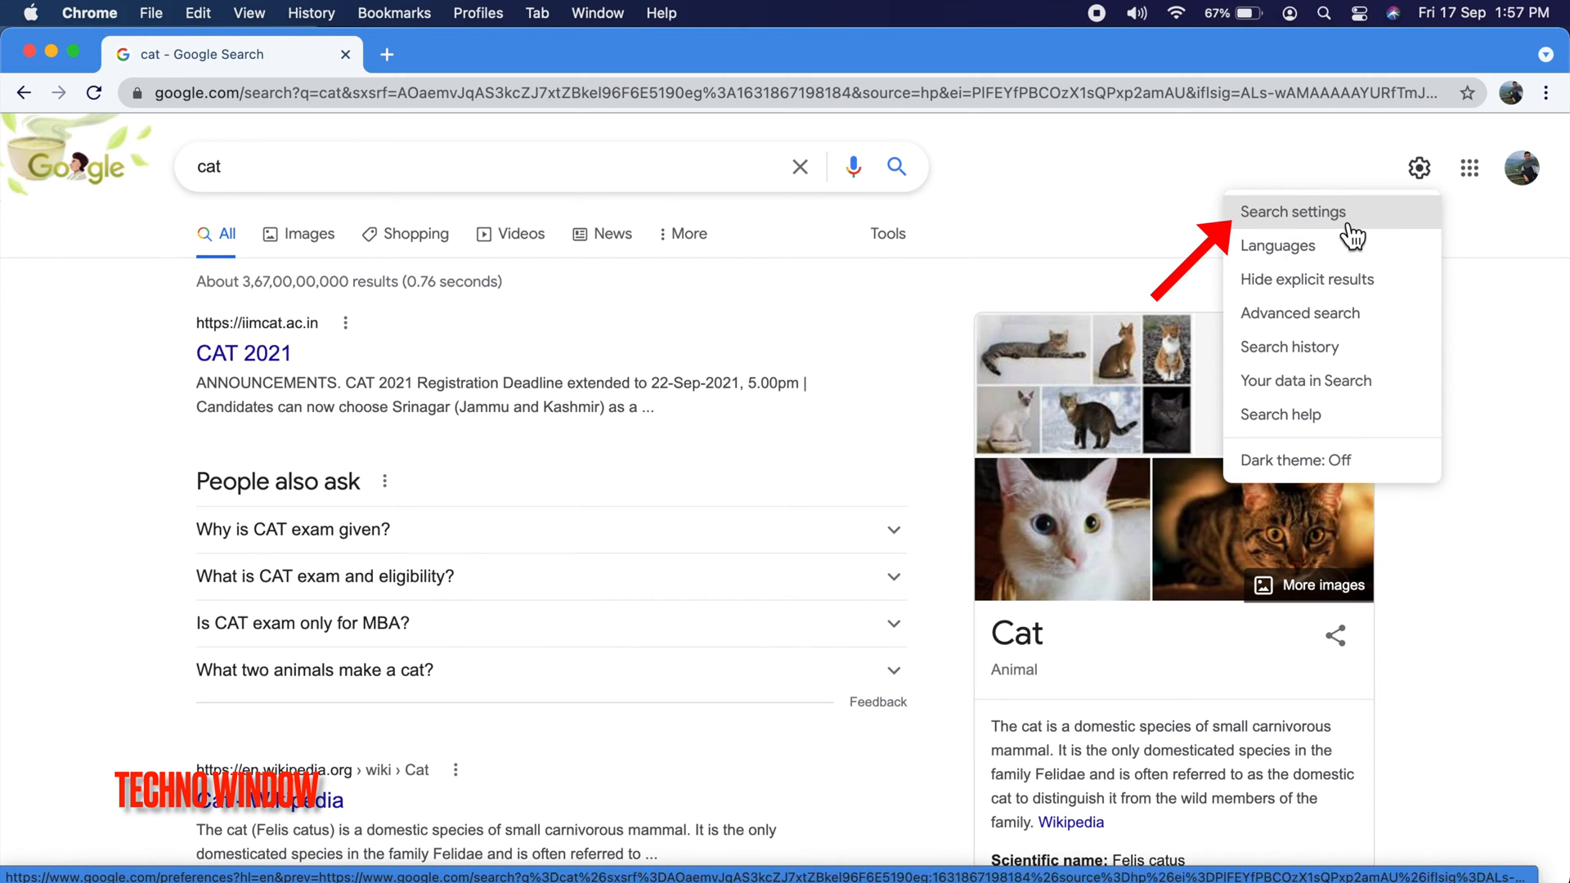
{"action": "left_click", "coordinate": [1292, 211]}
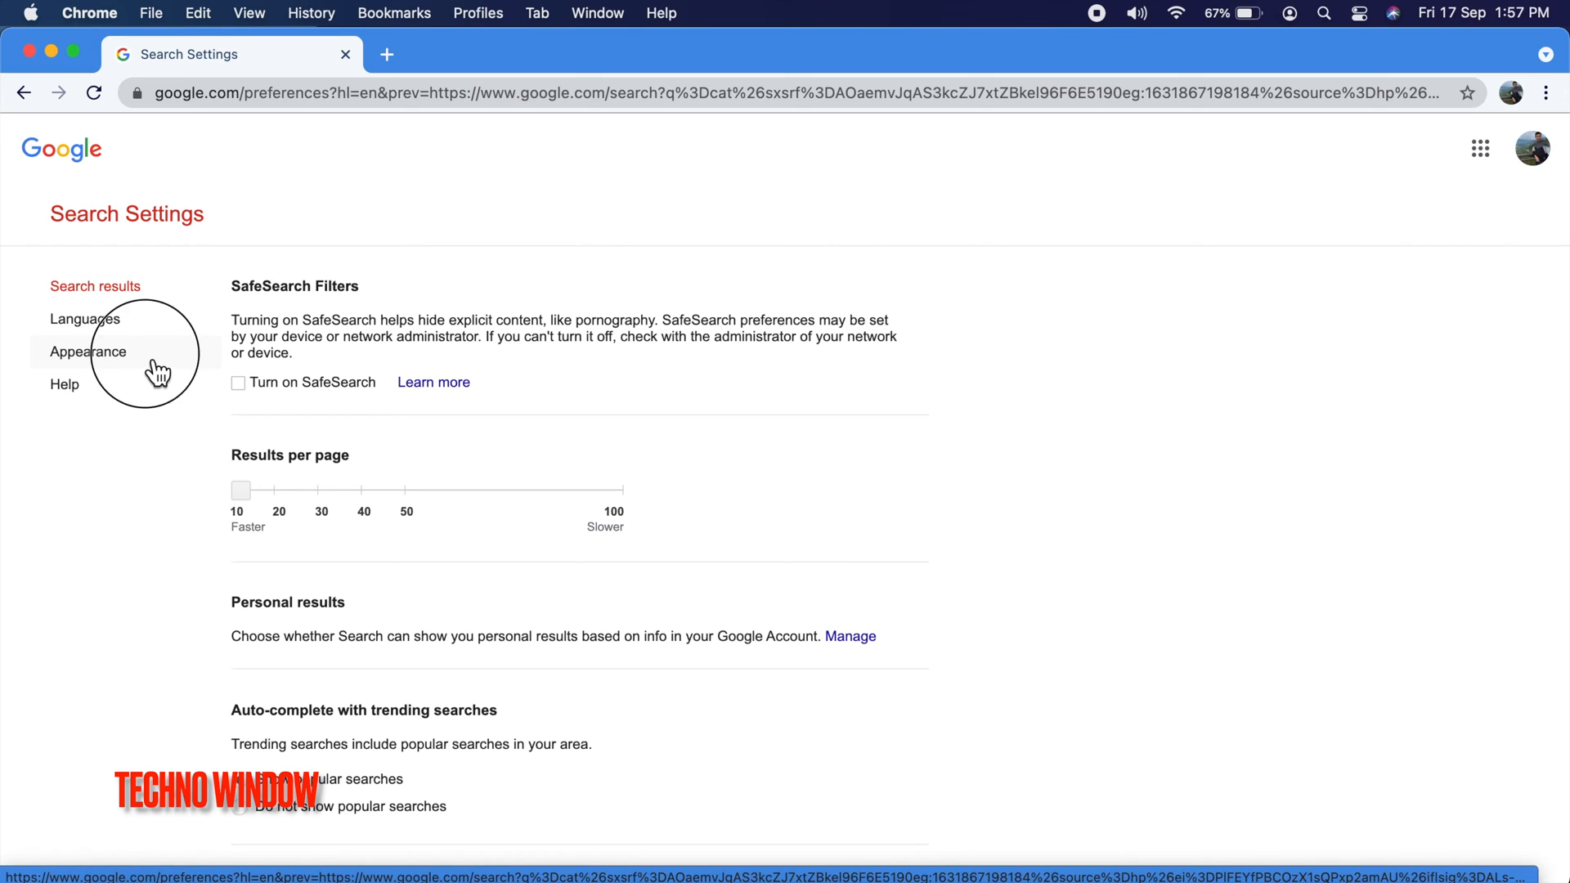
- Under Appearance choose Dark theme, save it and confirm the saved message
{"action": "left_click", "coordinate": [89, 351]}
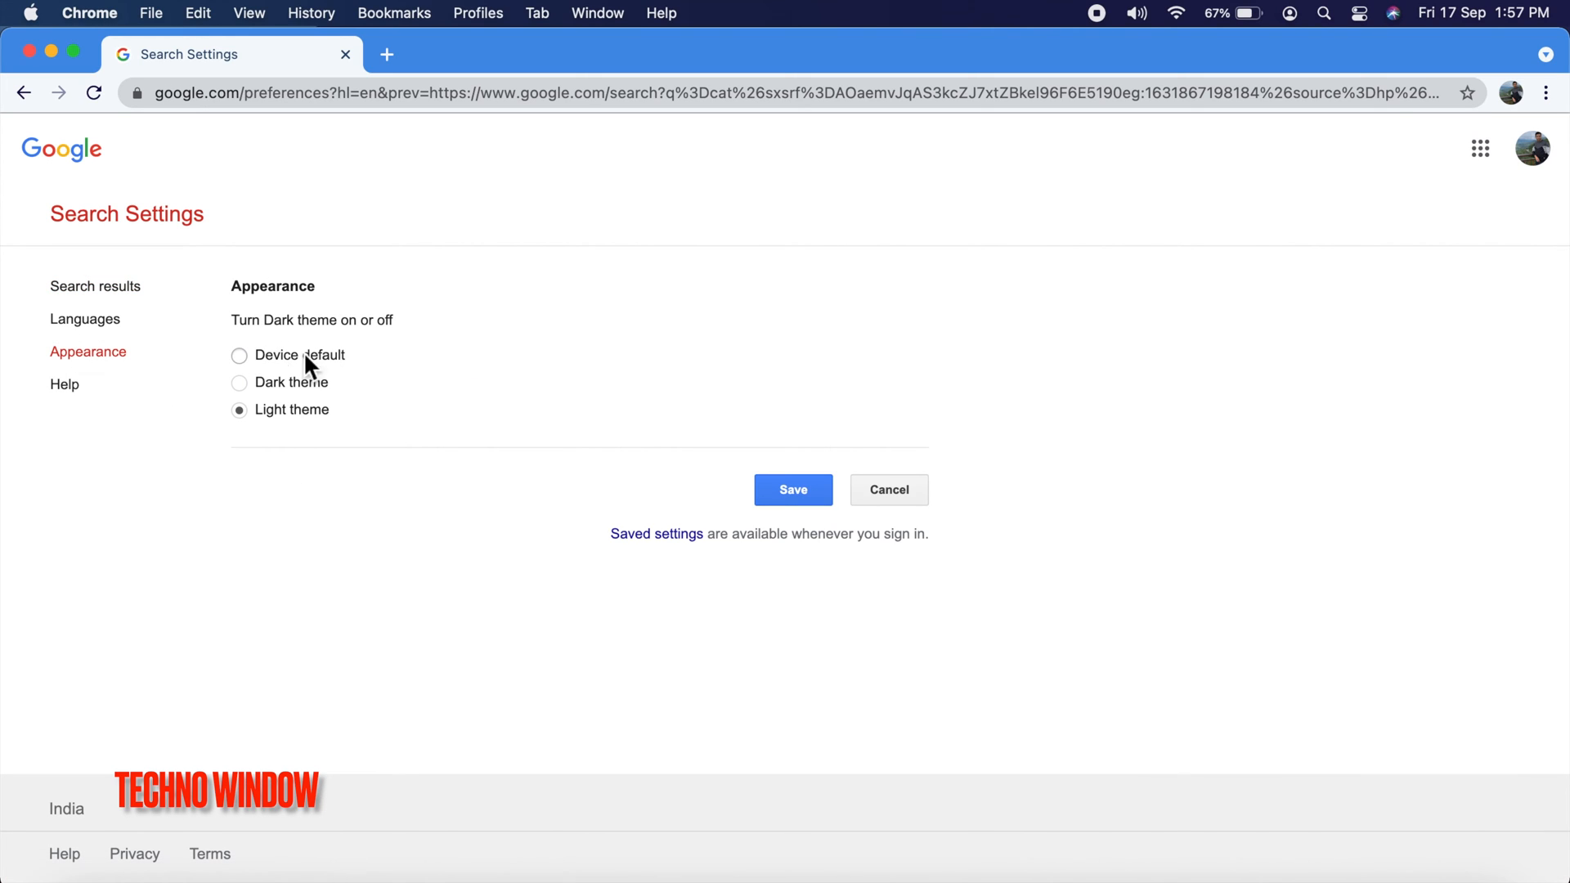
{"action": "mouse_move", "coordinate": [412, 340]}
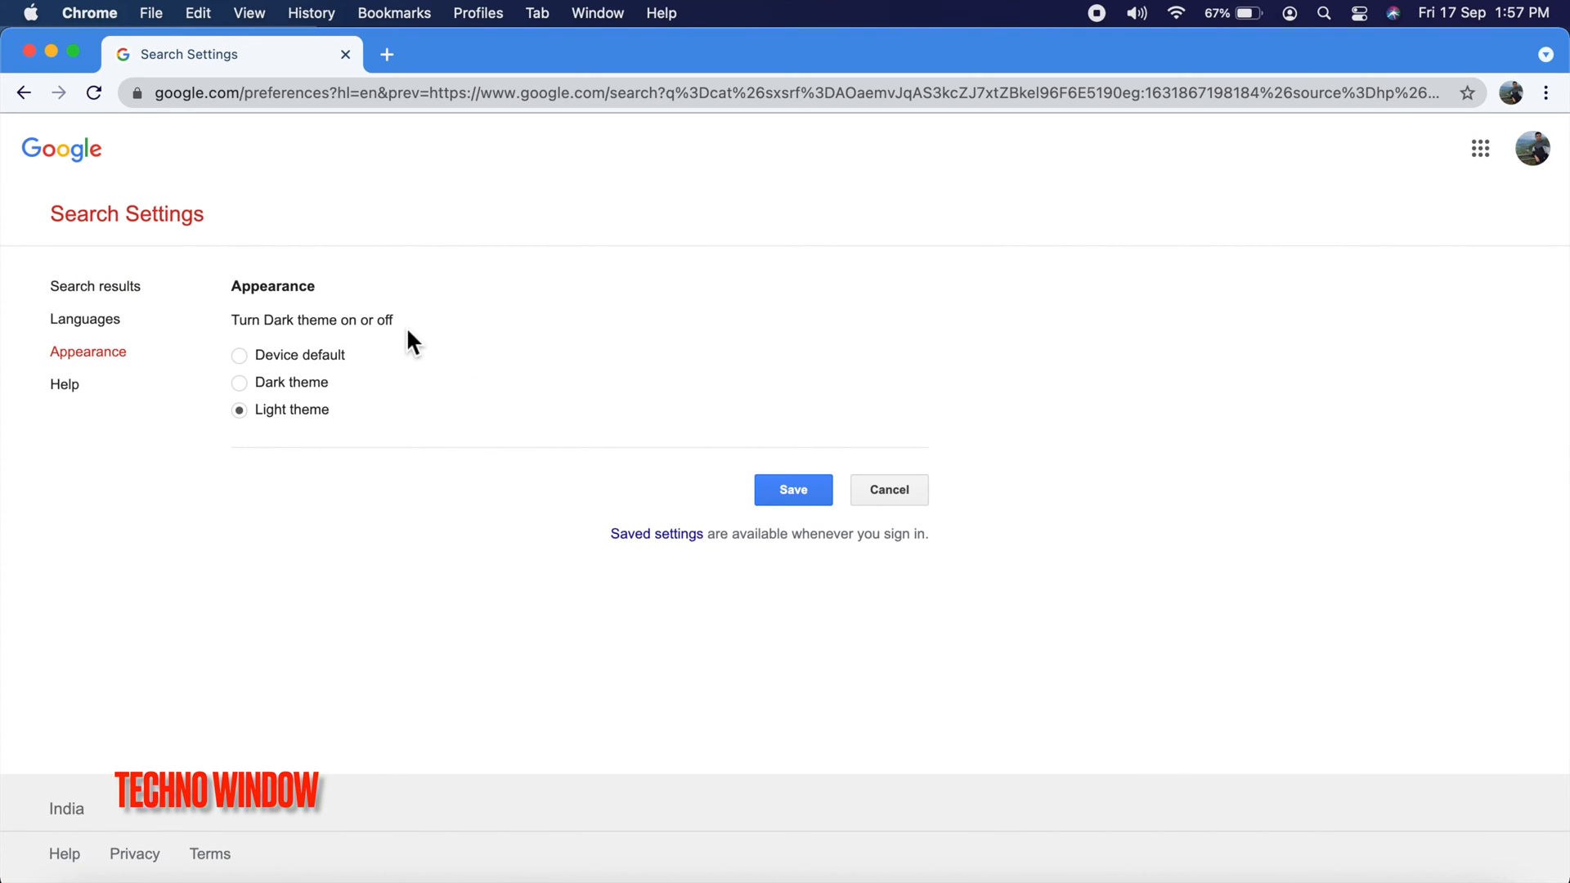
{"action": "mouse_move", "coordinate": [345, 399]}
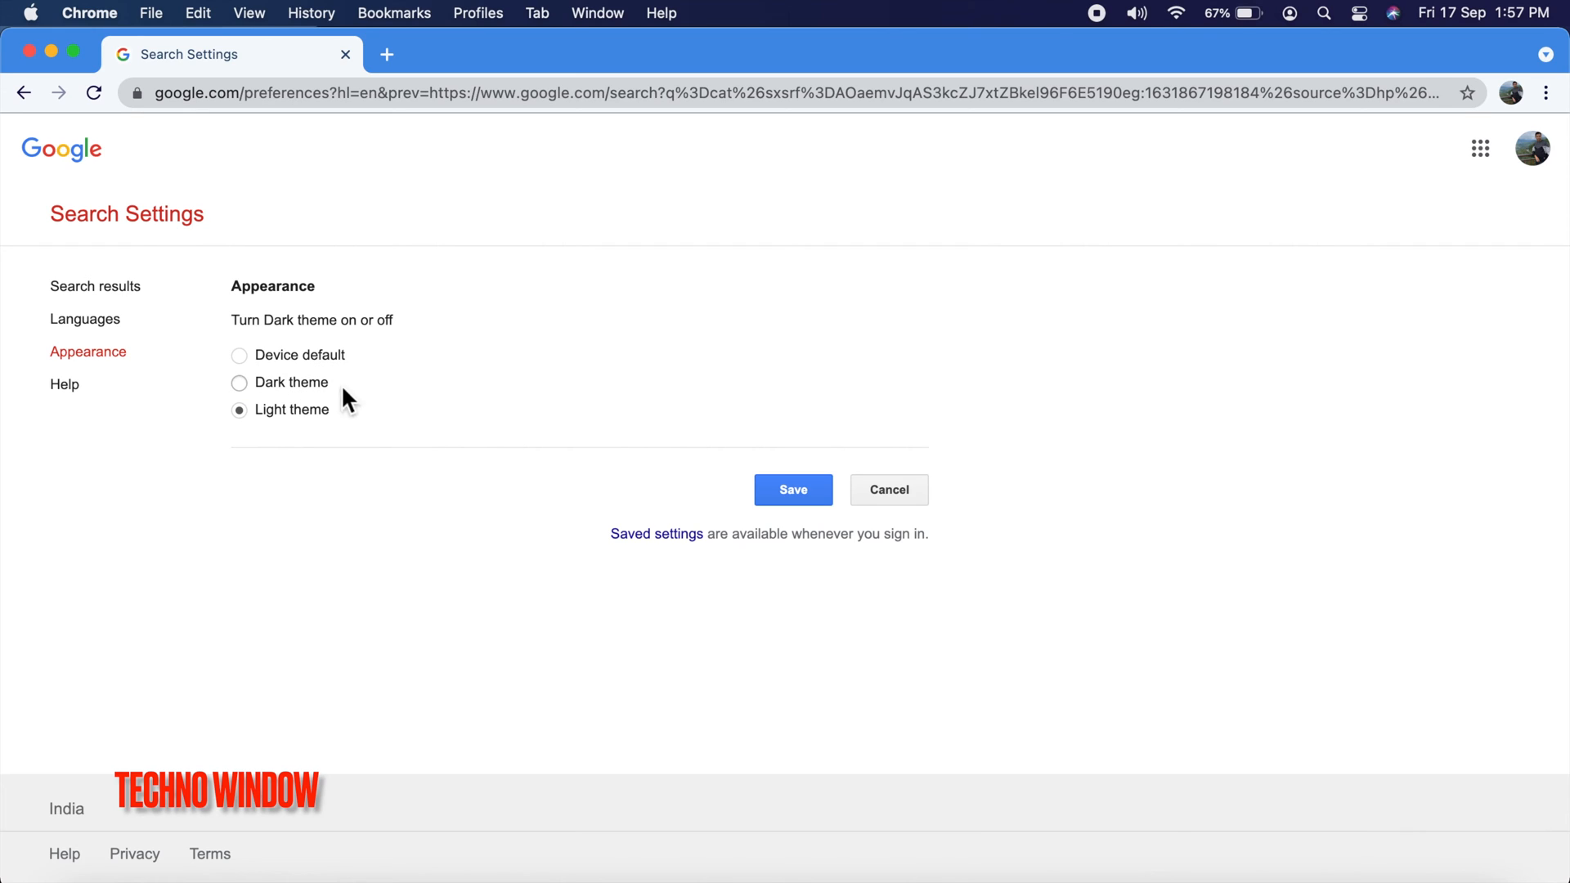
{"action": "mouse_move", "coordinate": [335, 434]}
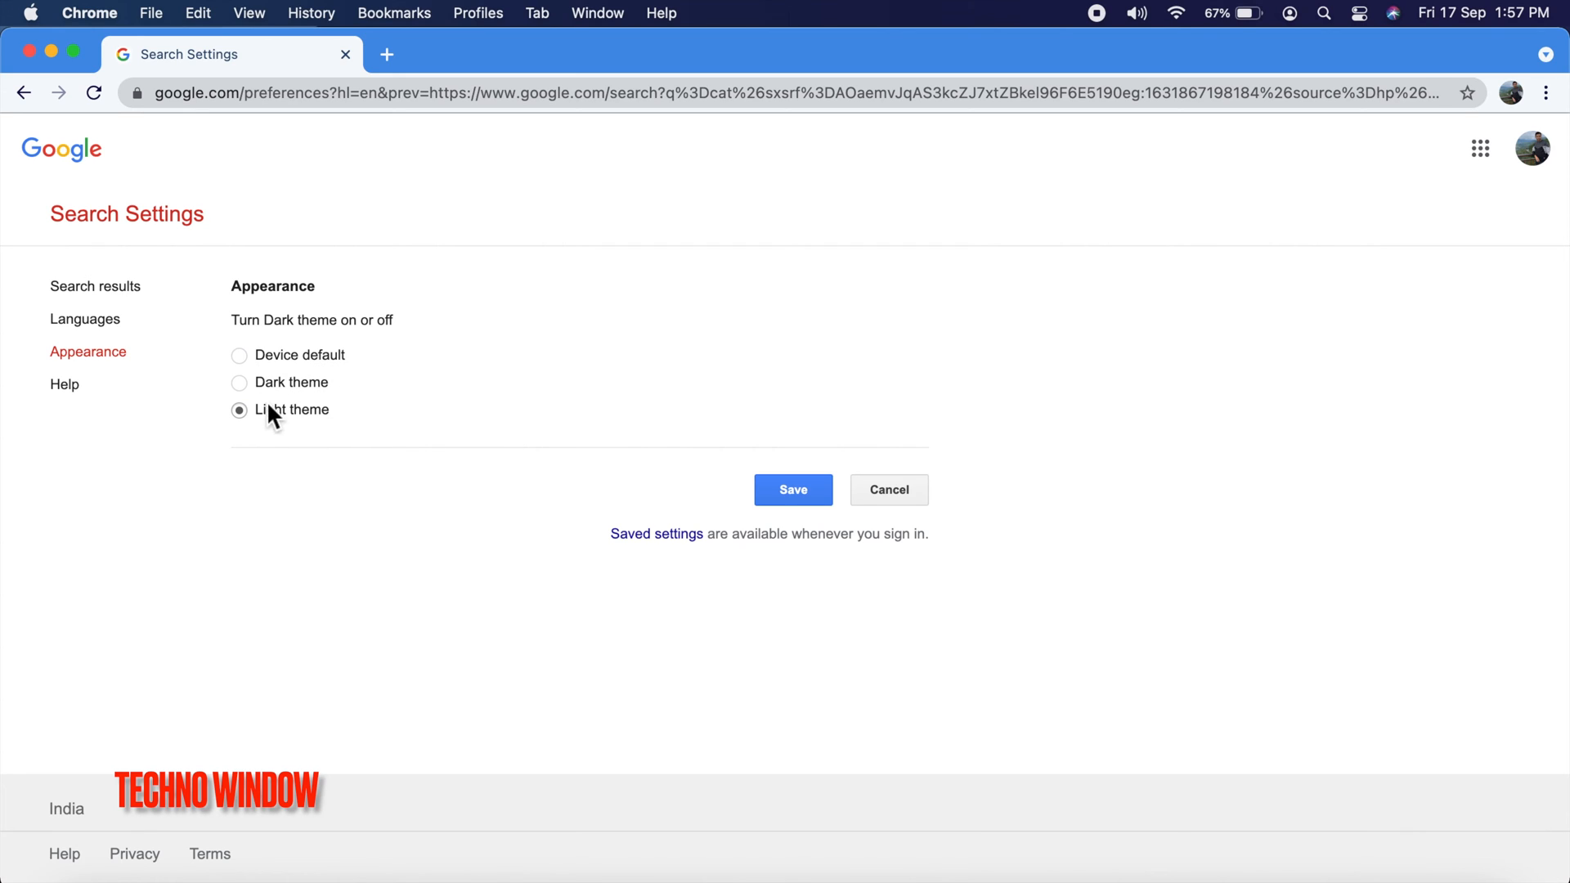
{"action": "left_click", "coordinate": [239, 383]}
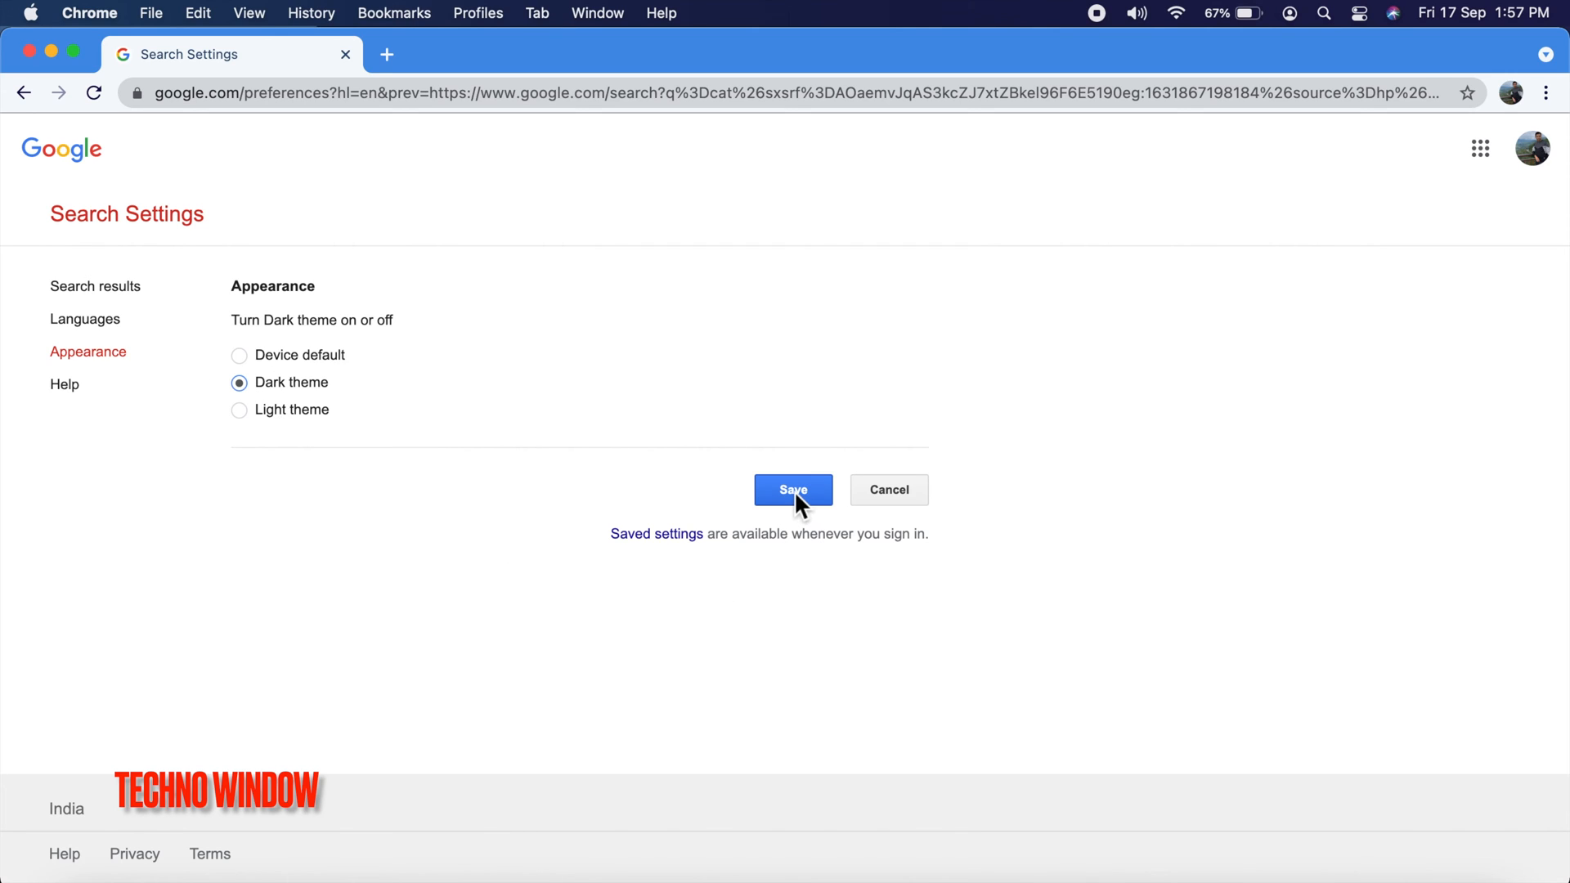
{"action": "left_click", "coordinate": [792, 489]}
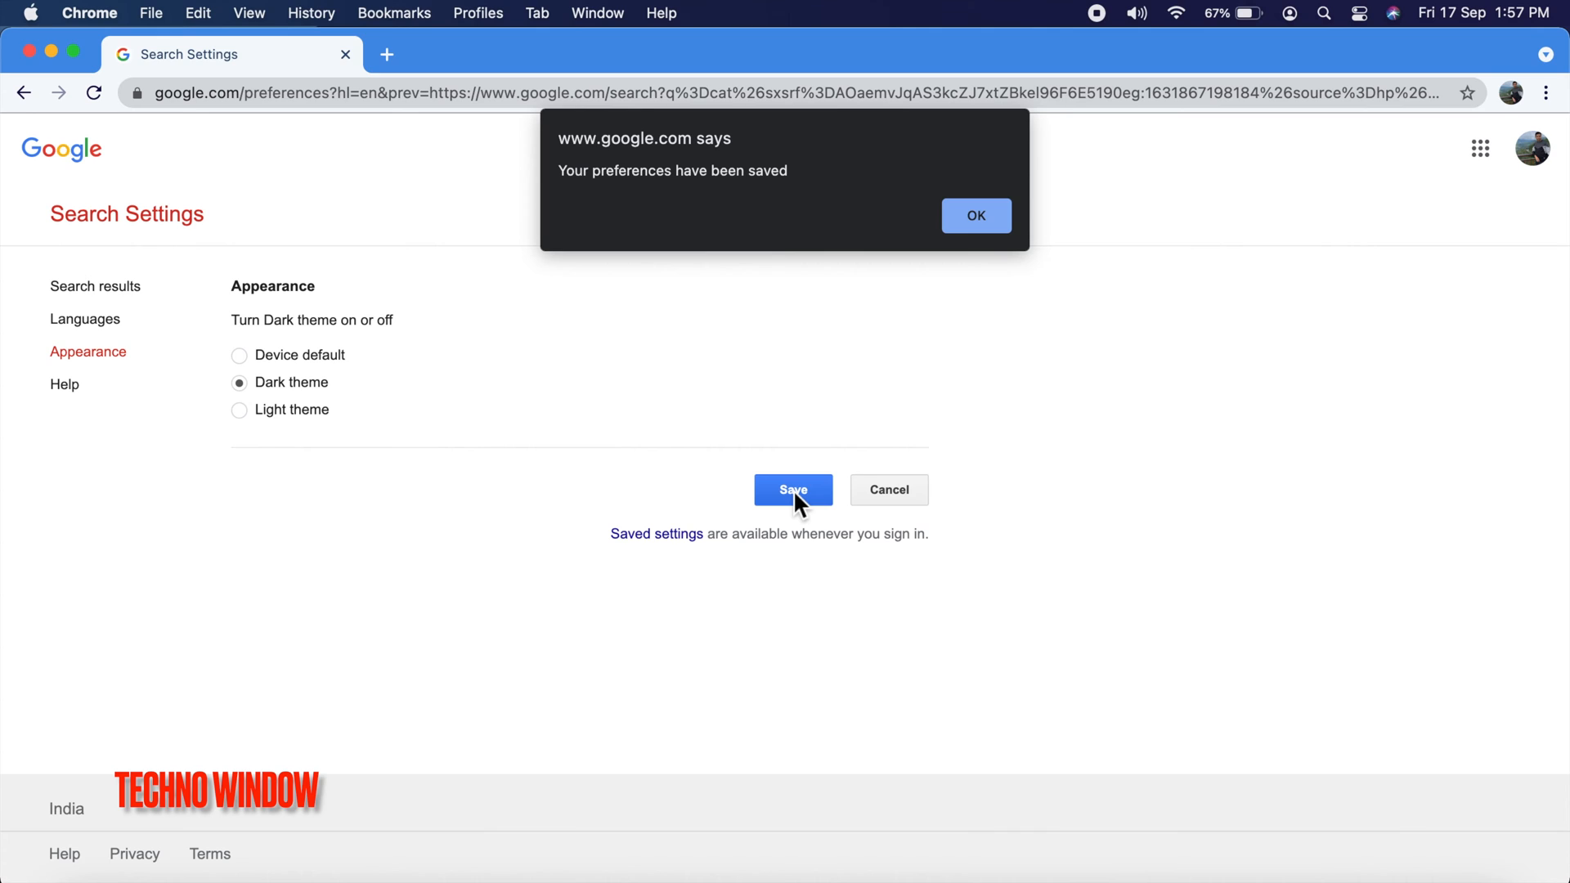
{"action": "mouse_move", "coordinate": [980, 255]}
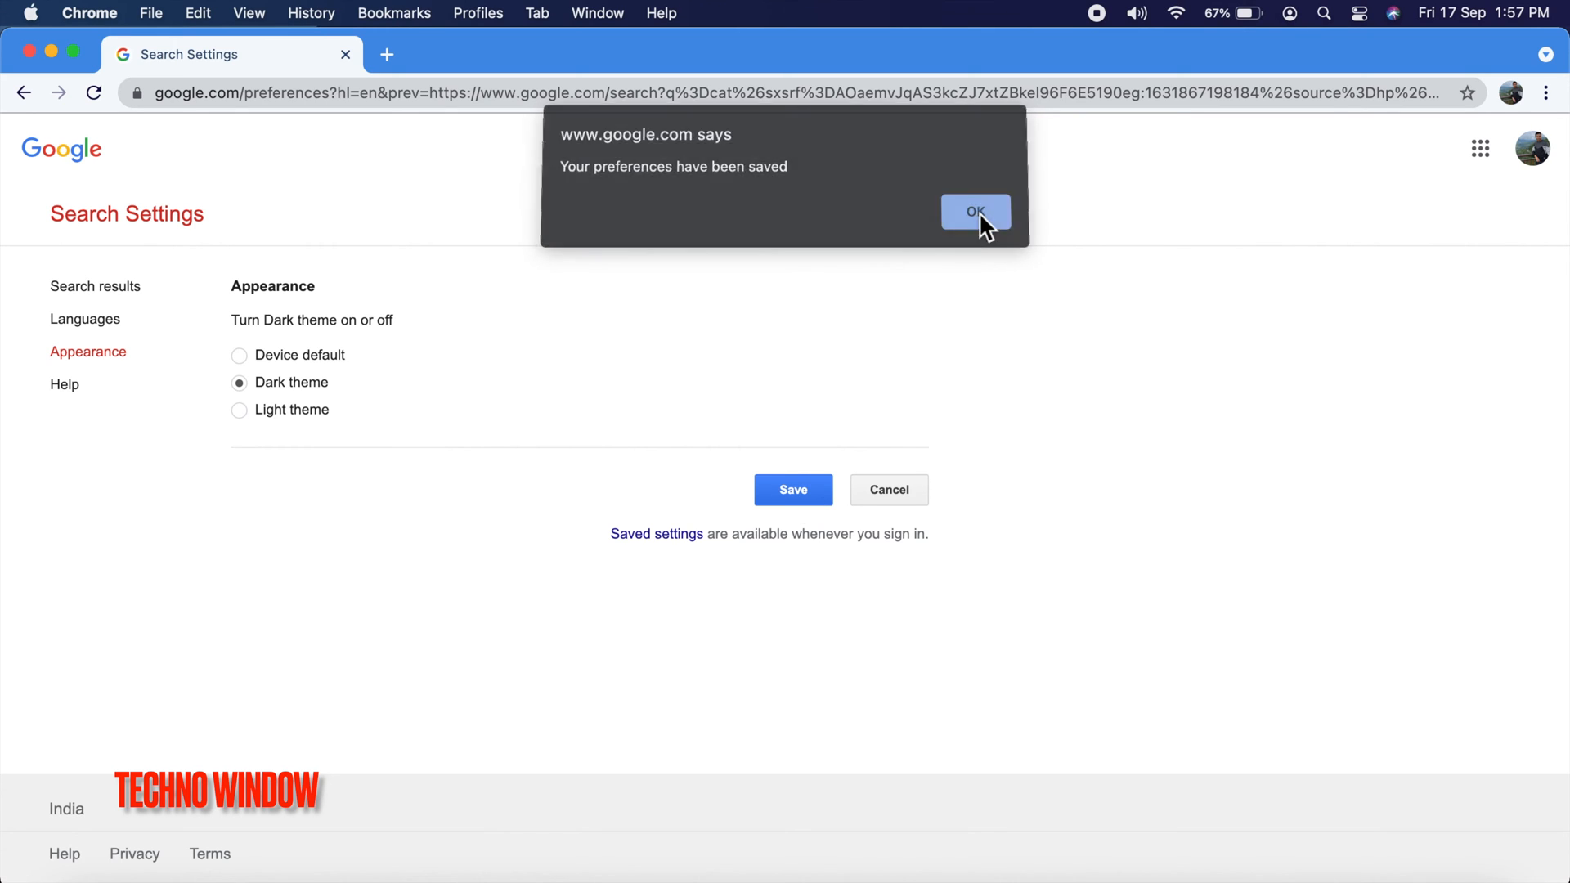
{"action": "left_click", "coordinate": [975, 211]}
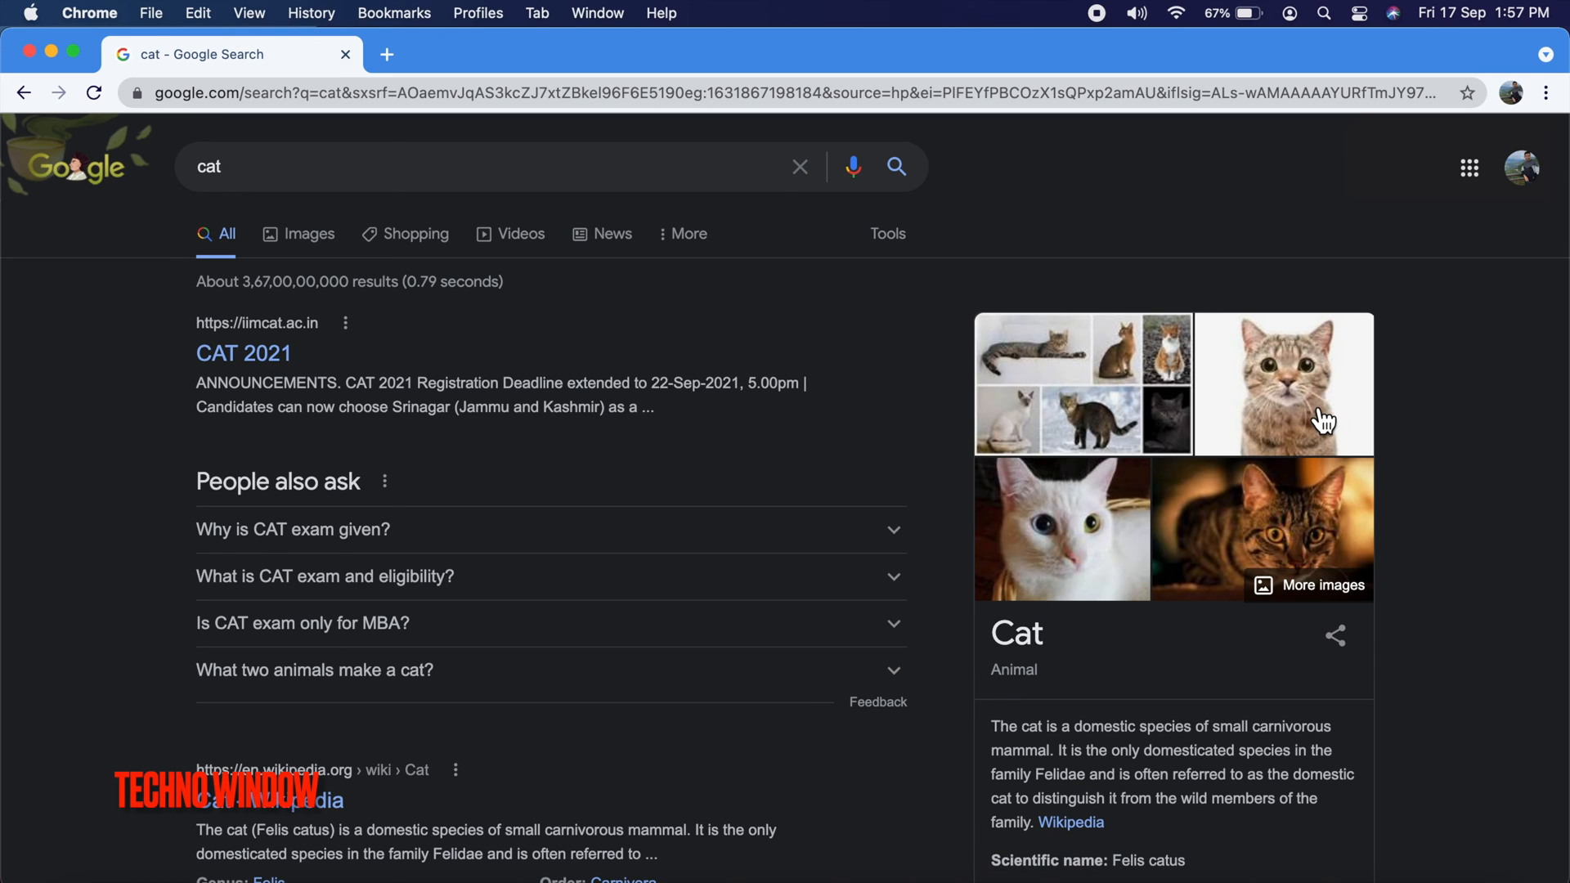
{"action": "mouse_move", "coordinate": [1509, 445]}
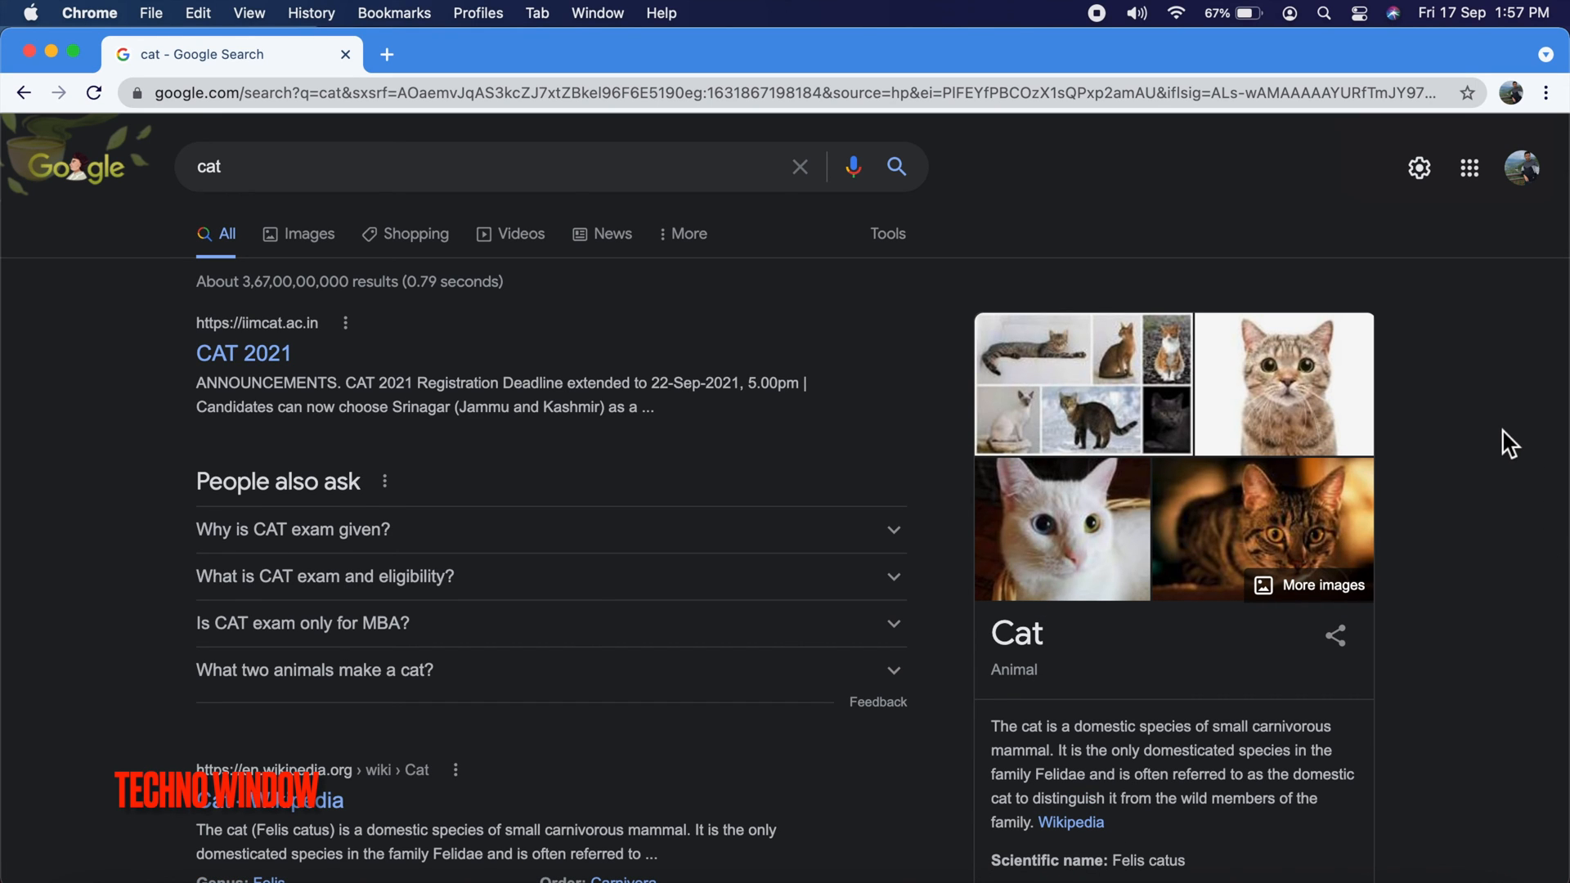
{"action": "mouse_move", "coordinate": [1420, 167]}
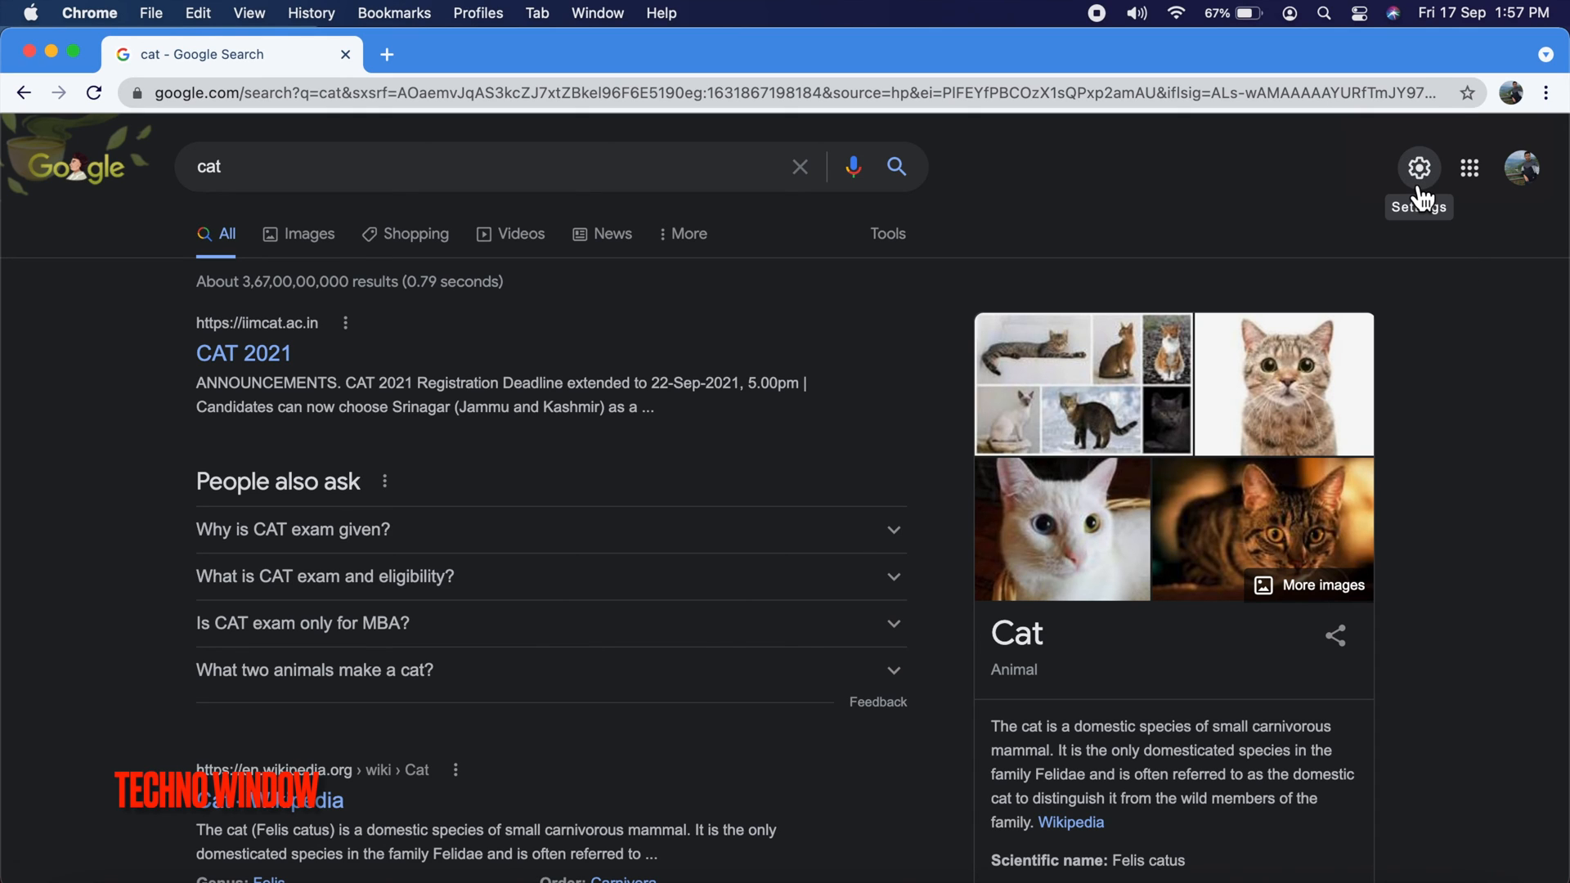
- From Search Settings choose Light theme under Appearance, save and confirm
{"action": "left_click", "coordinate": [1420, 167]}
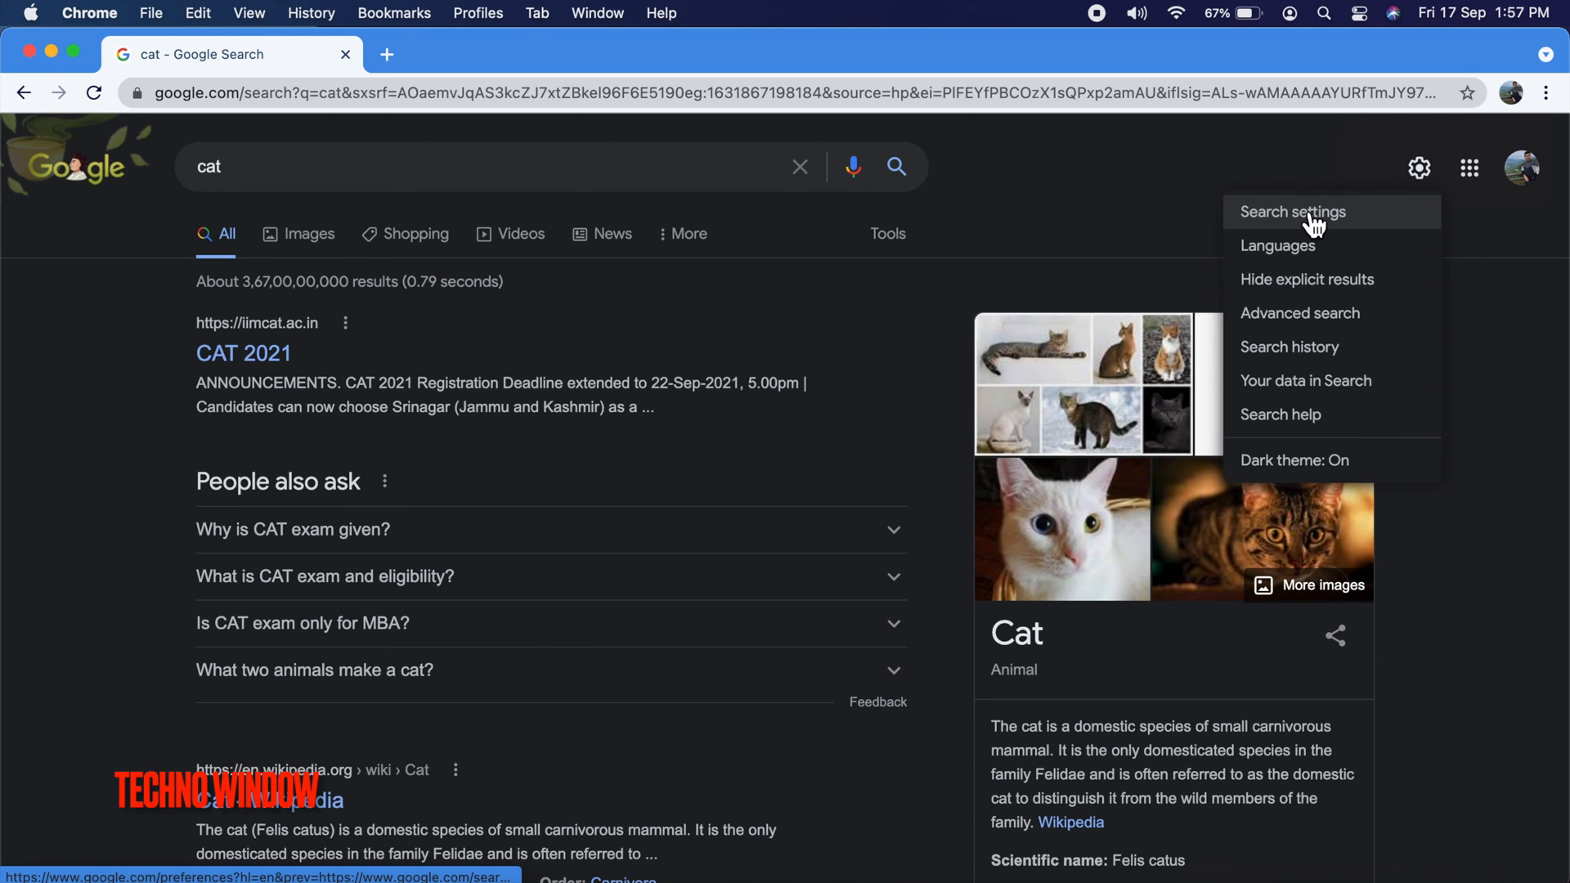
{"action": "left_click", "coordinate": [1293, 211]}
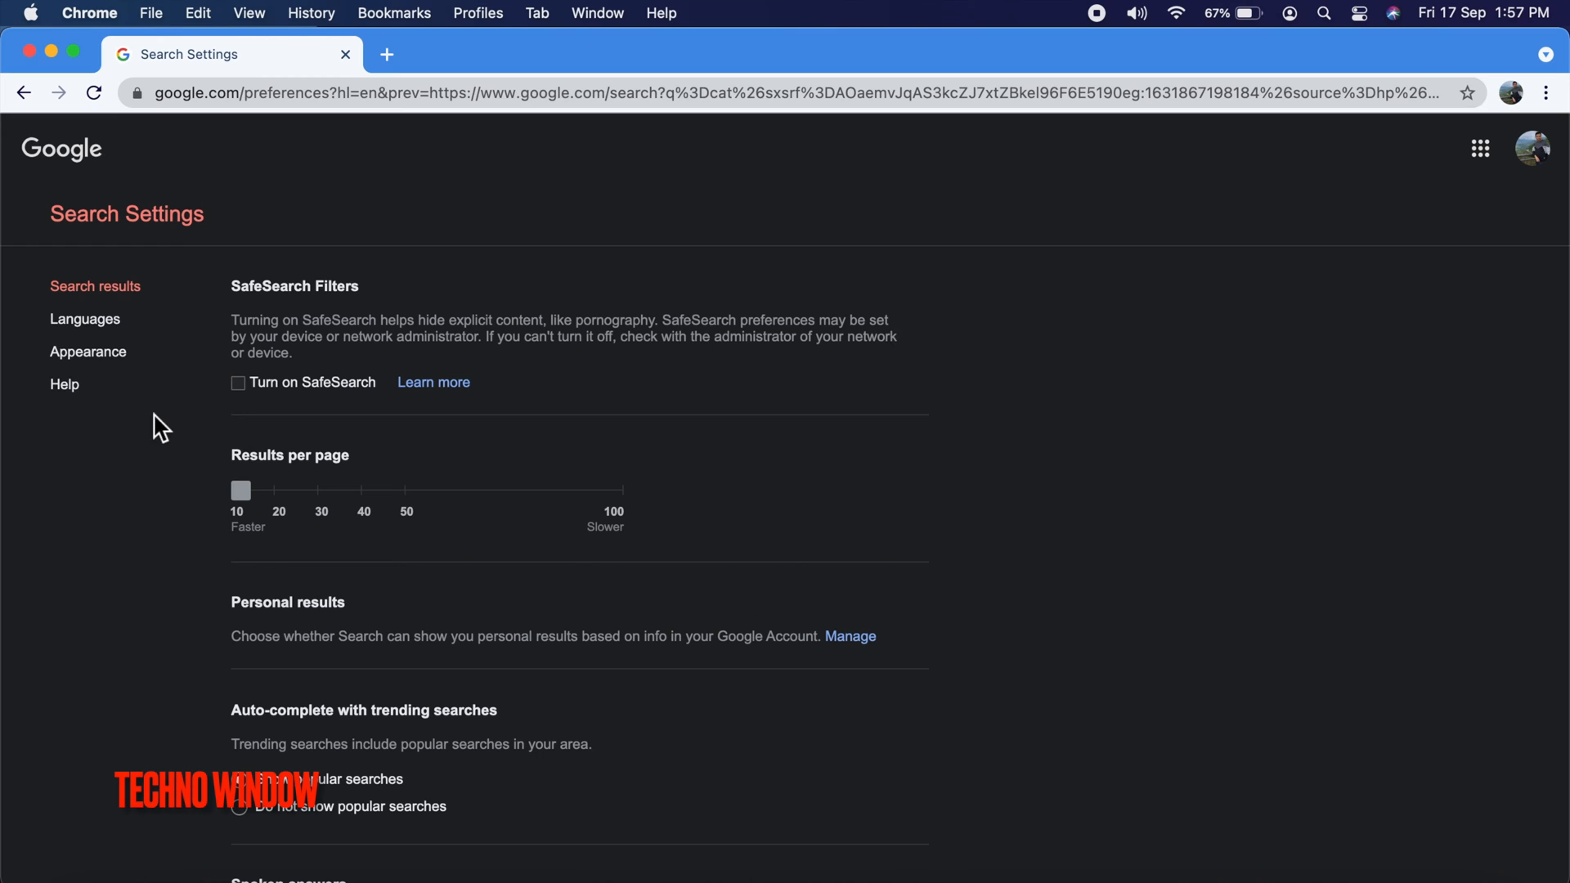
{"action": "left_click", "coordinate": [87, 352]}
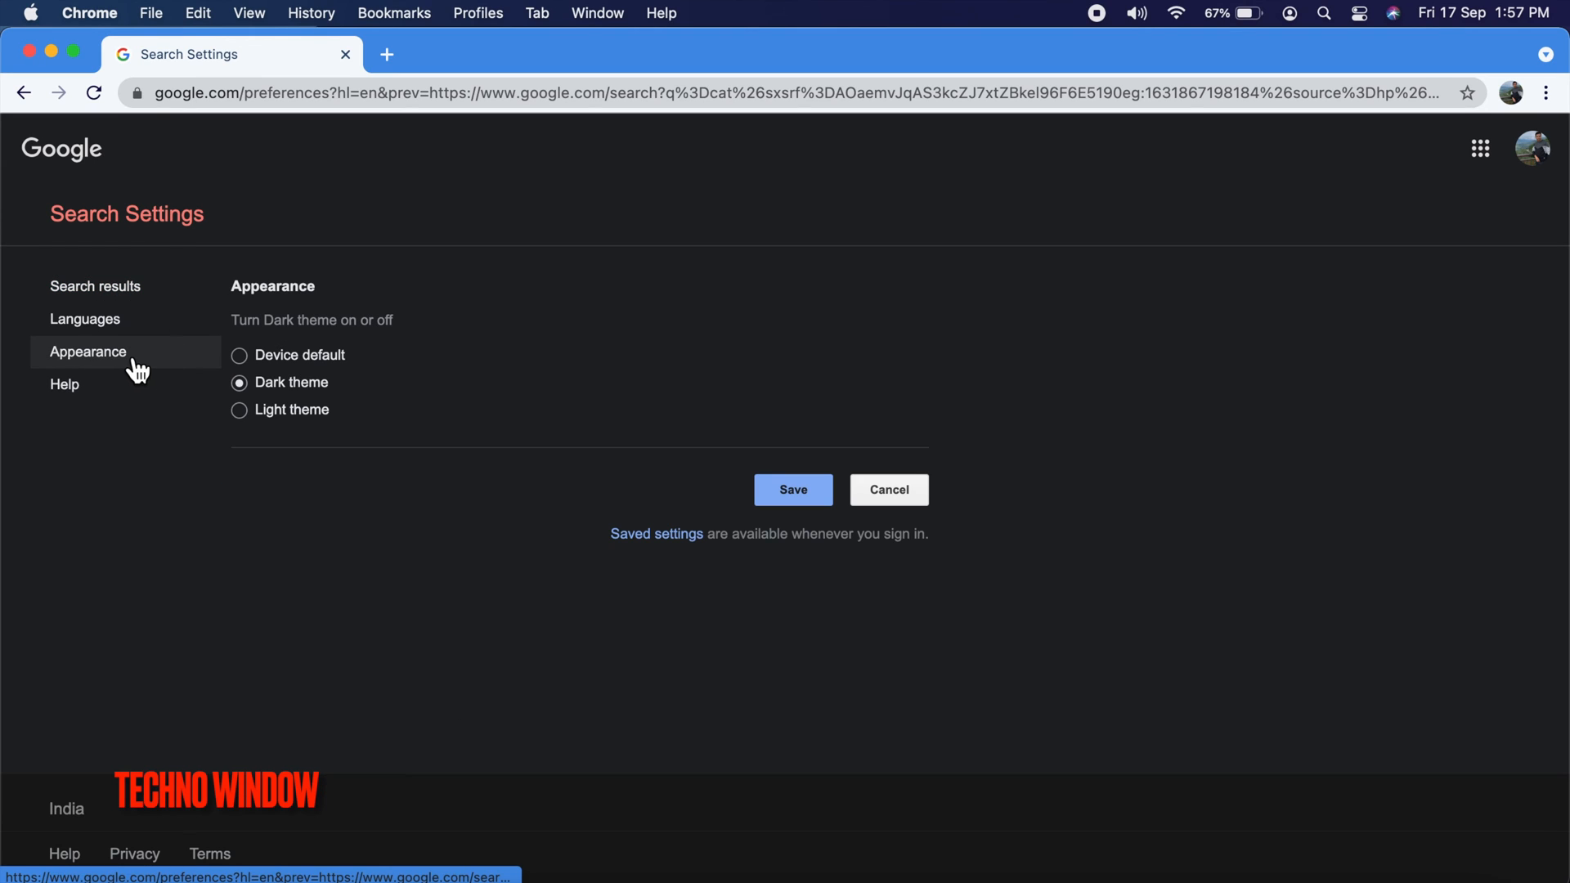
{"action": "mouse_move", "coordinate": [251, 430]}
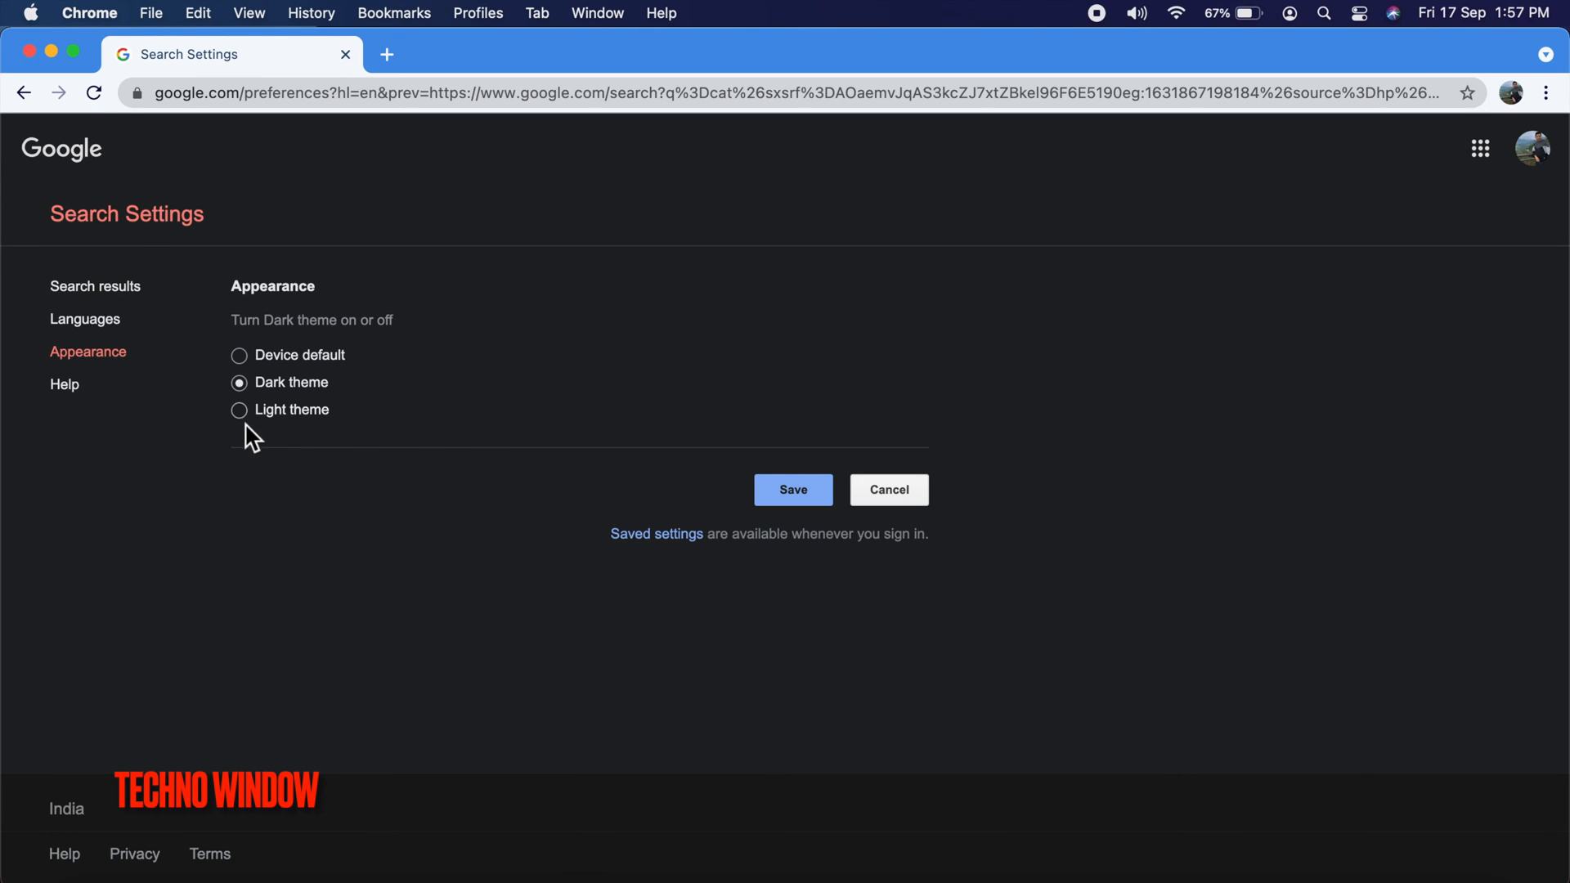
{"action": "left_click", "coordinate": [239, 409]}
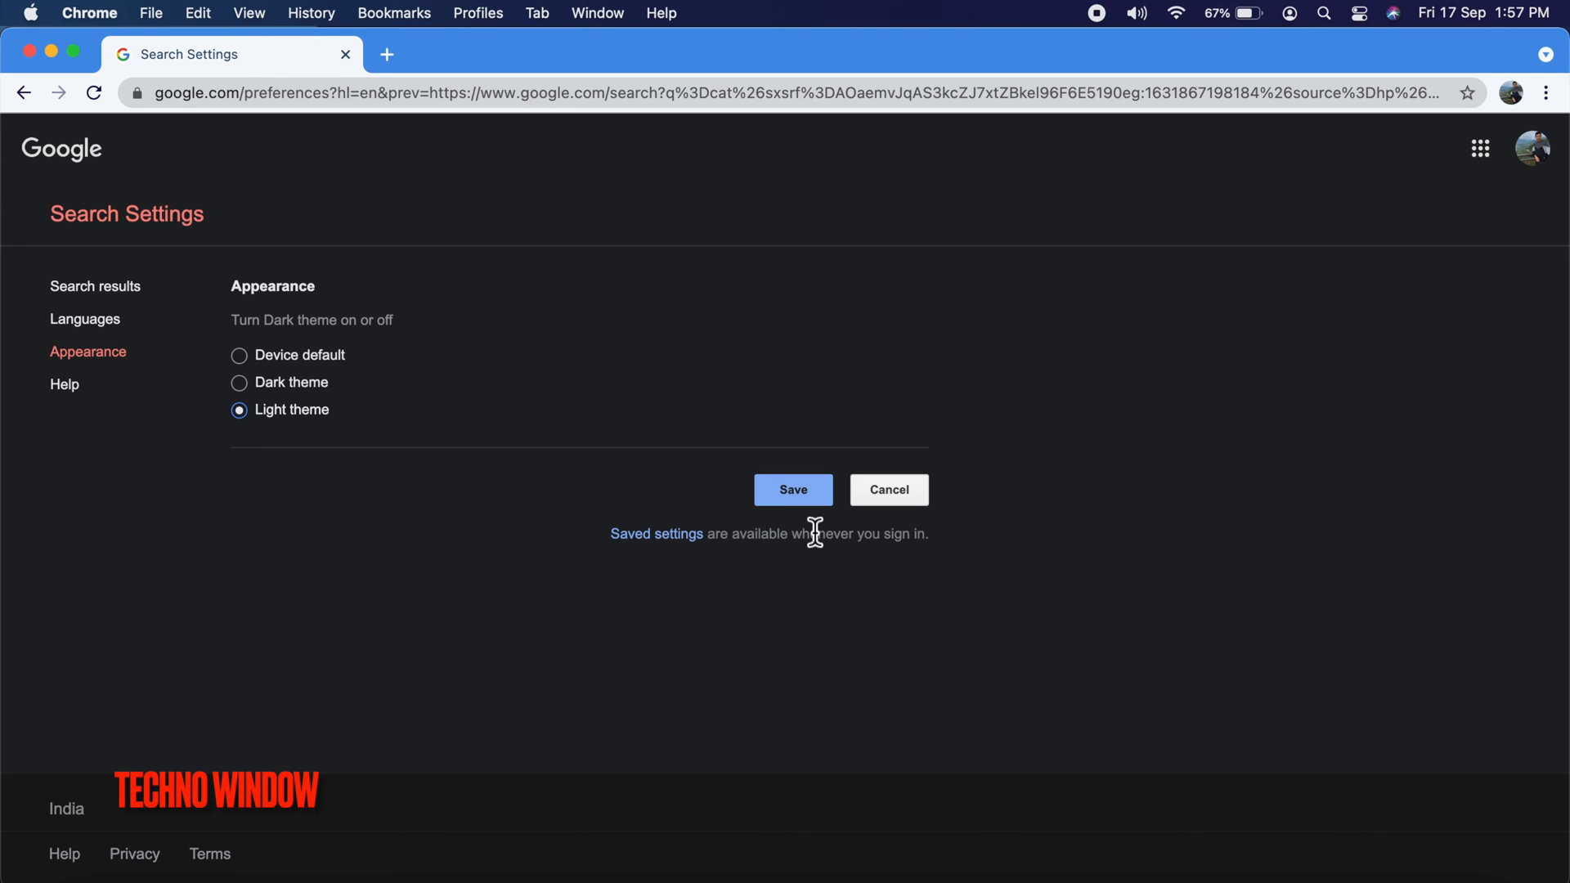
{"action": "left_click", "coordinate": [792, 489]}
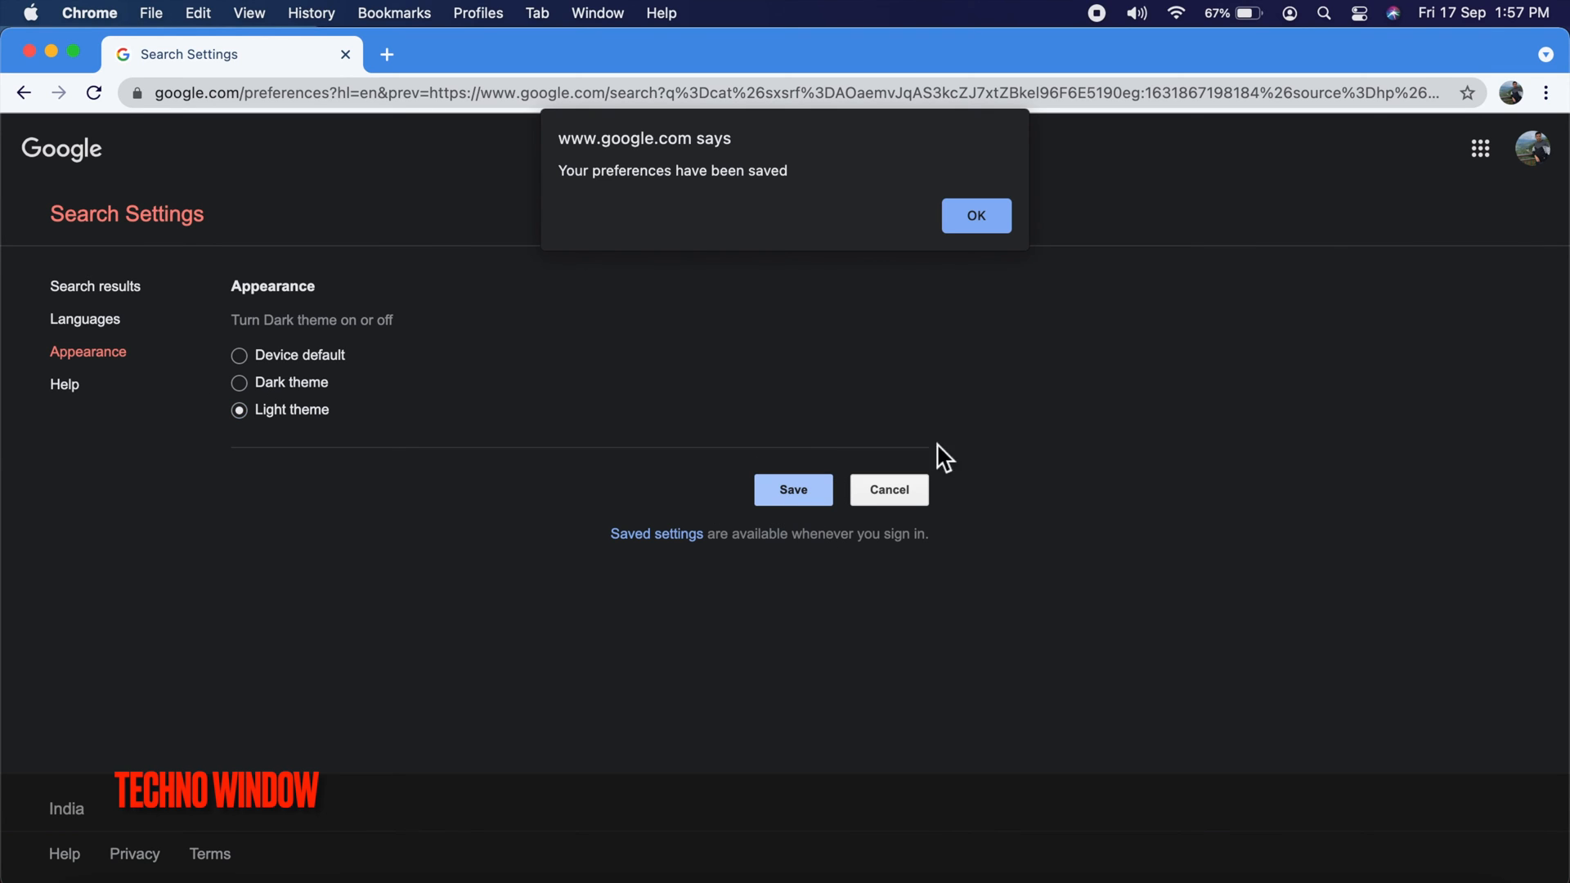
{"action": "left_click", "coordinate": [975, 216]}
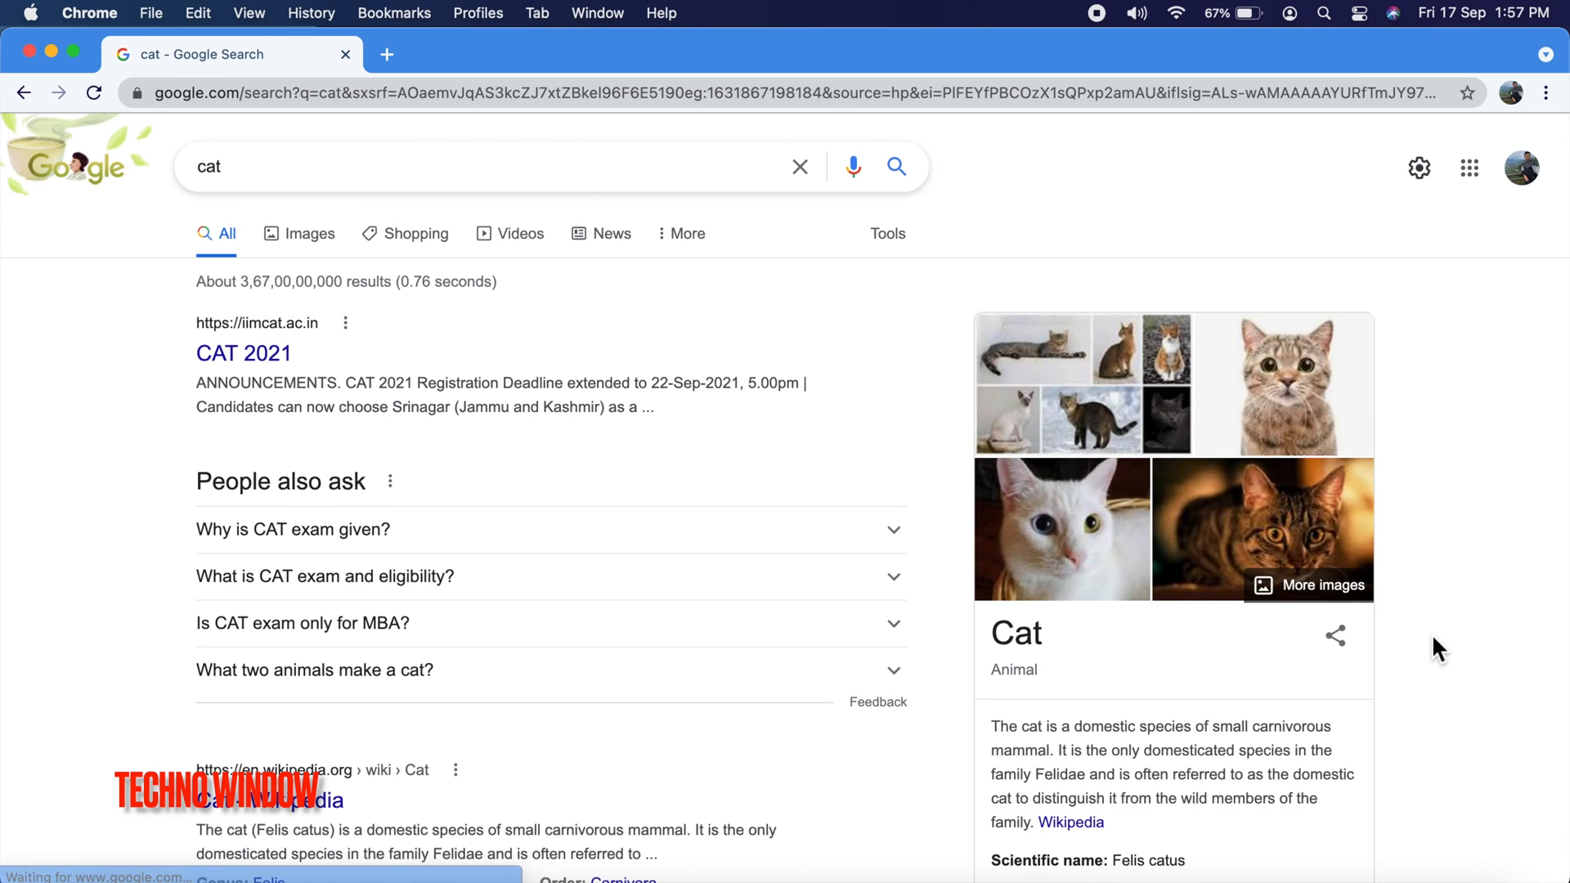
{"action": "mouse_move", "coordinate": [1520, 587]}
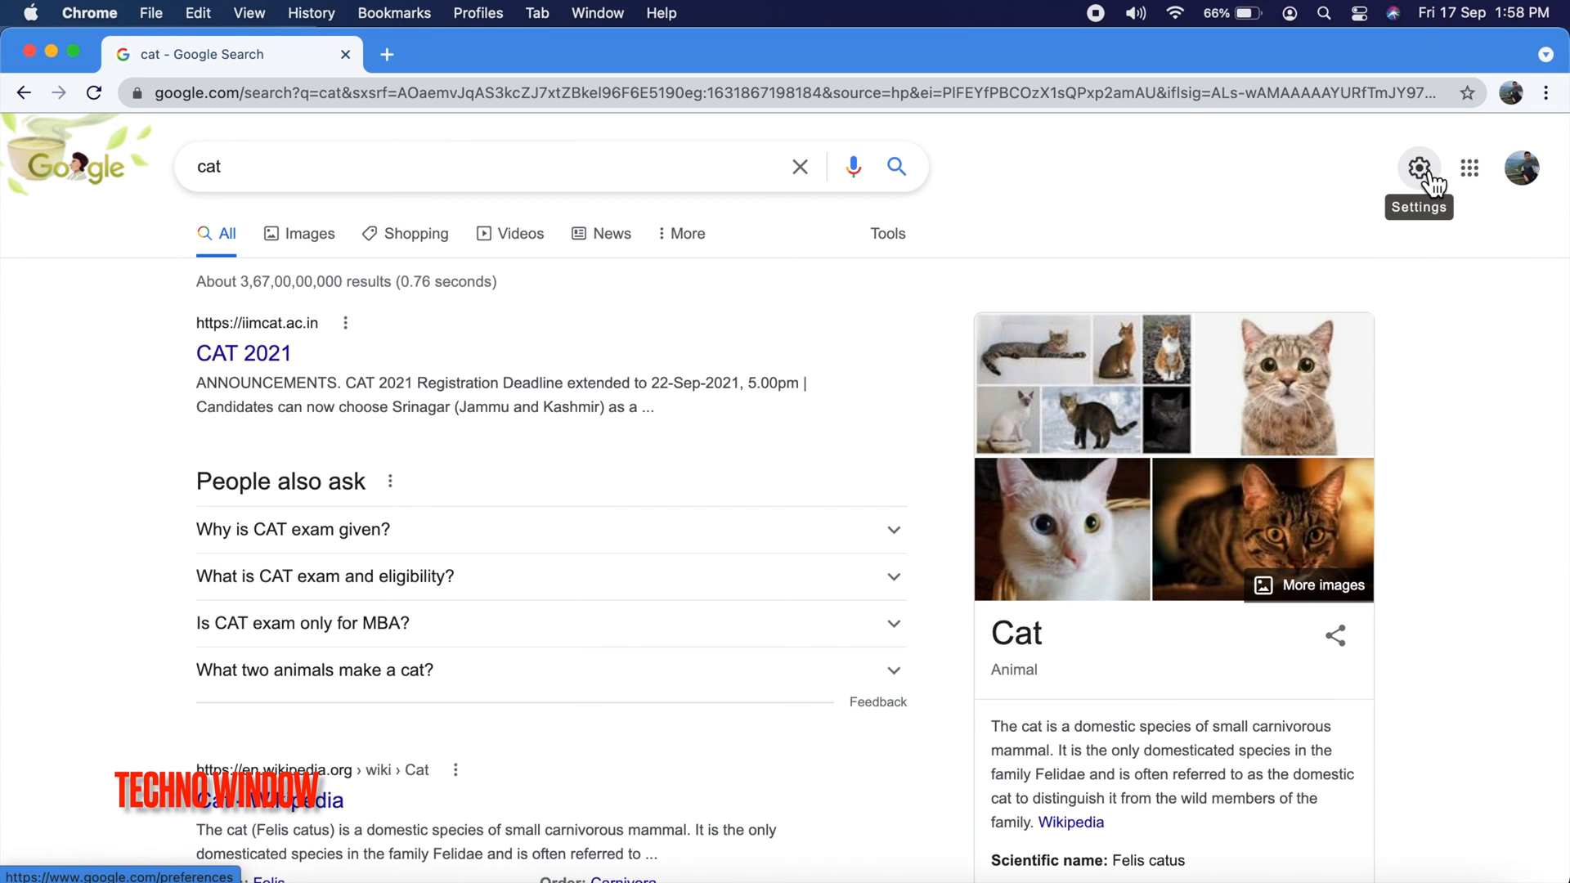
- Turn dark theme on from the gear menu and reopen the menu to verify it
{"action": "left_click", "coordinate": [1420, 167]}
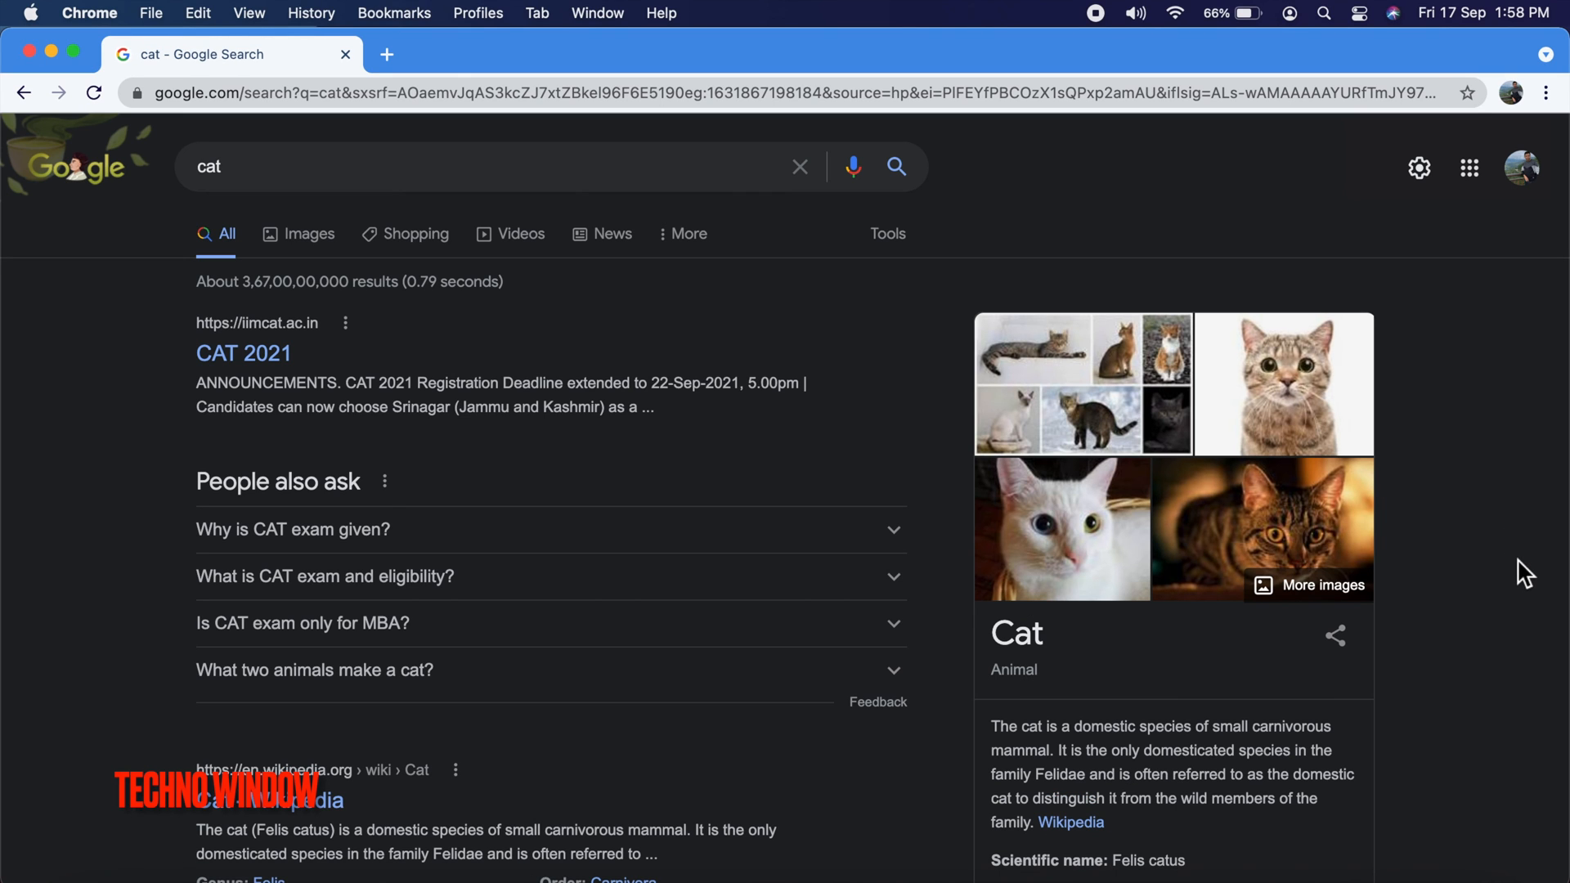
{"action": "mouse_move", "coordinate": [1419, 167]}
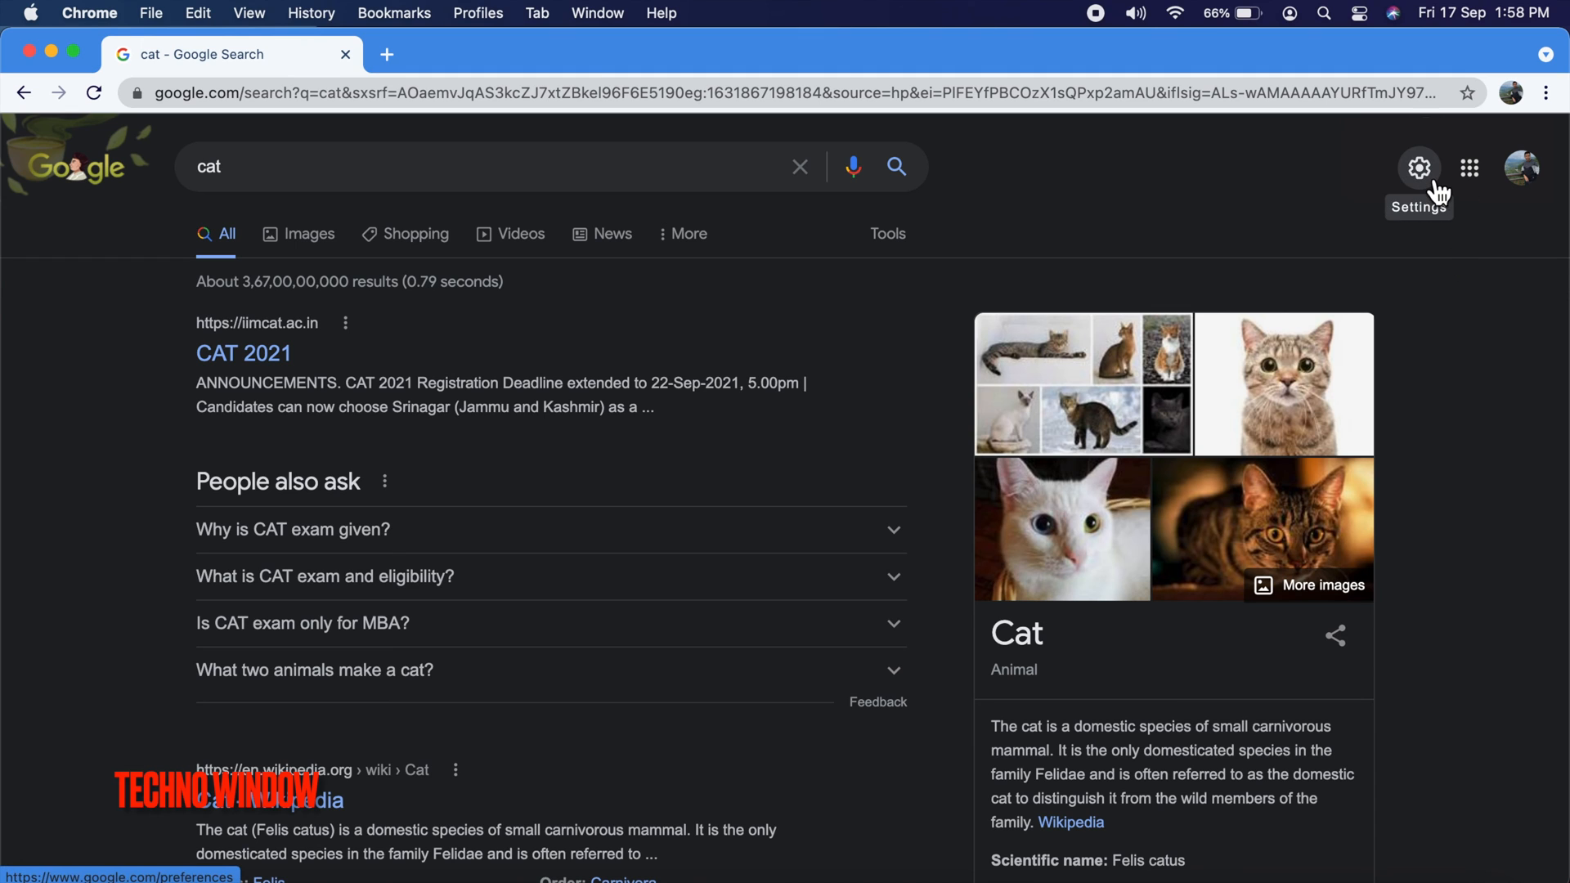
{"action": "left_click", "coordinate": [1420, 167]}
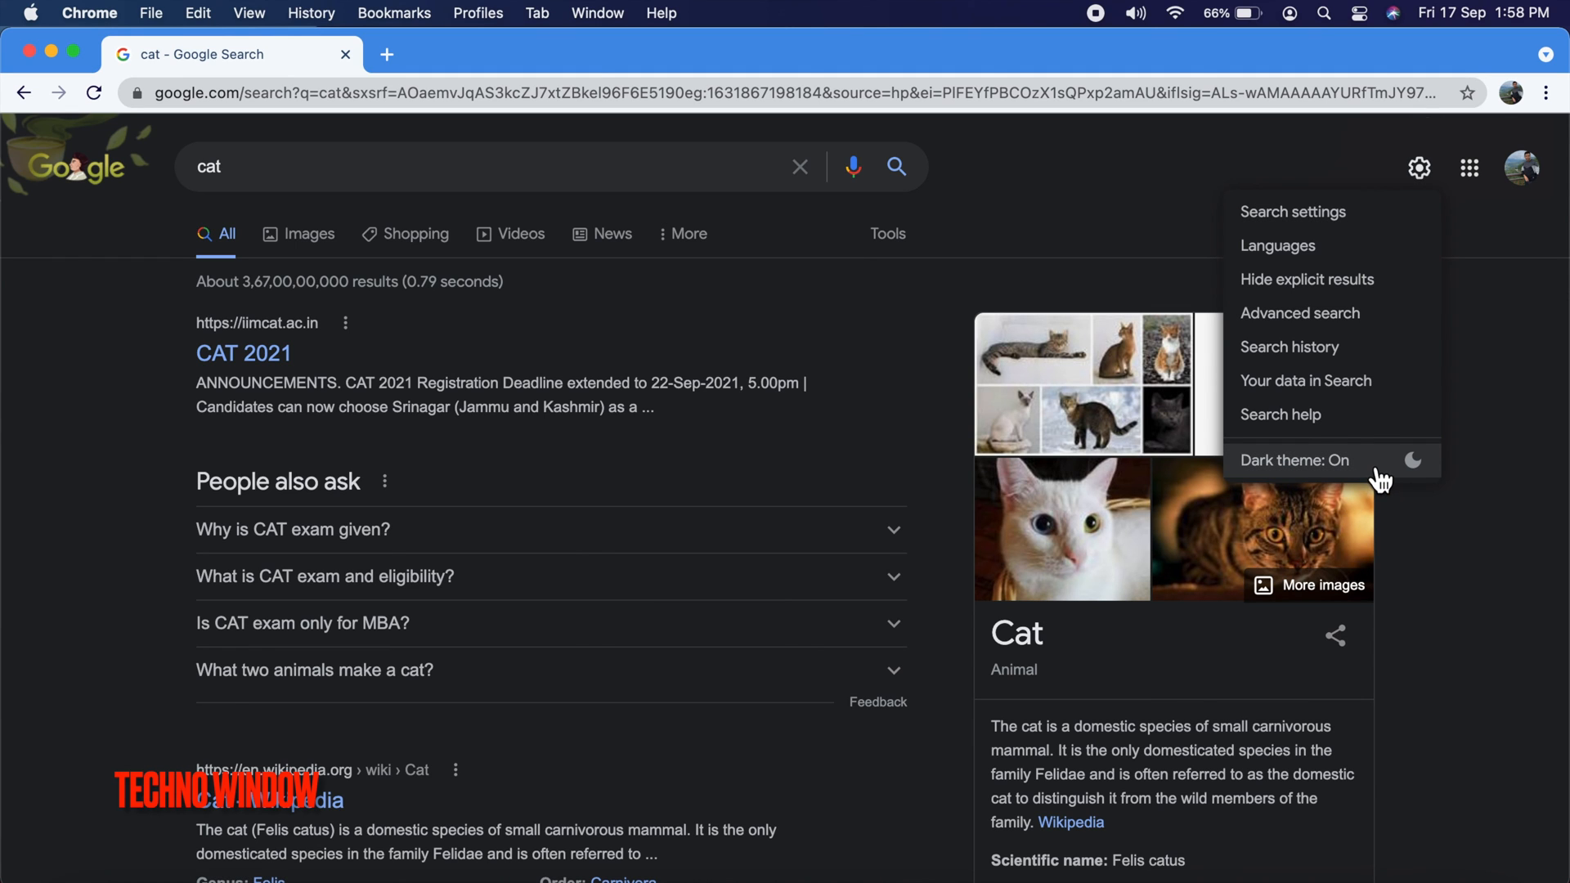